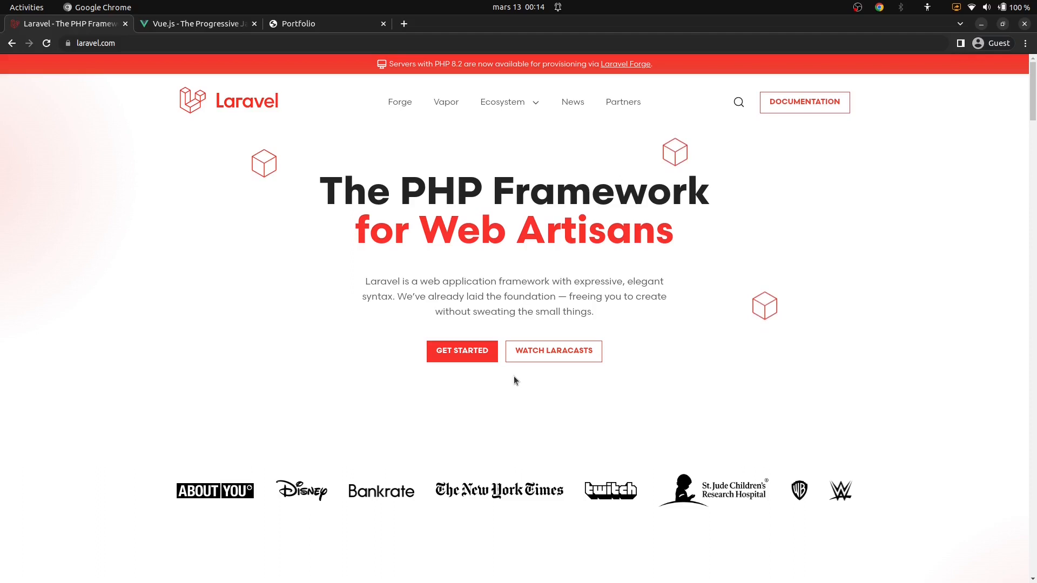
{"action": "mouse_move", "coordinate": [440, 373]}
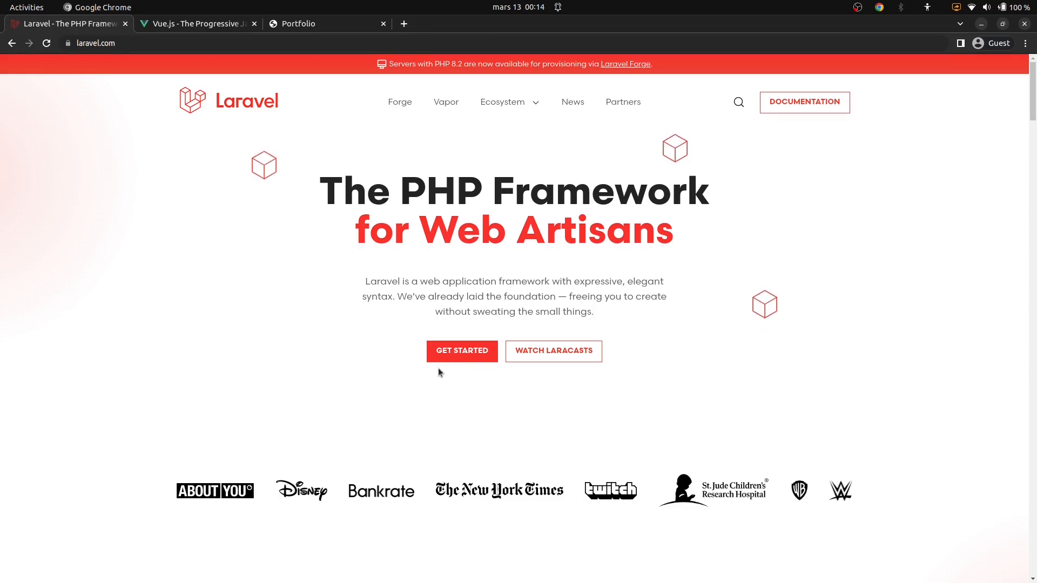
{"action": "mouse_move", "coordinate": [238, 178]}
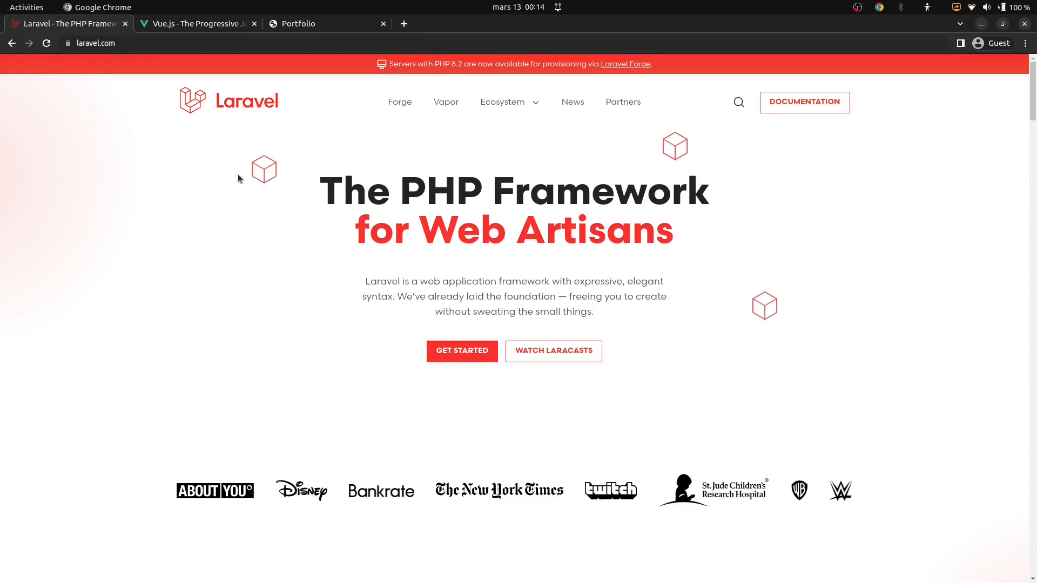
{"action": "mouse_move", "coordinate": [182, 36]}
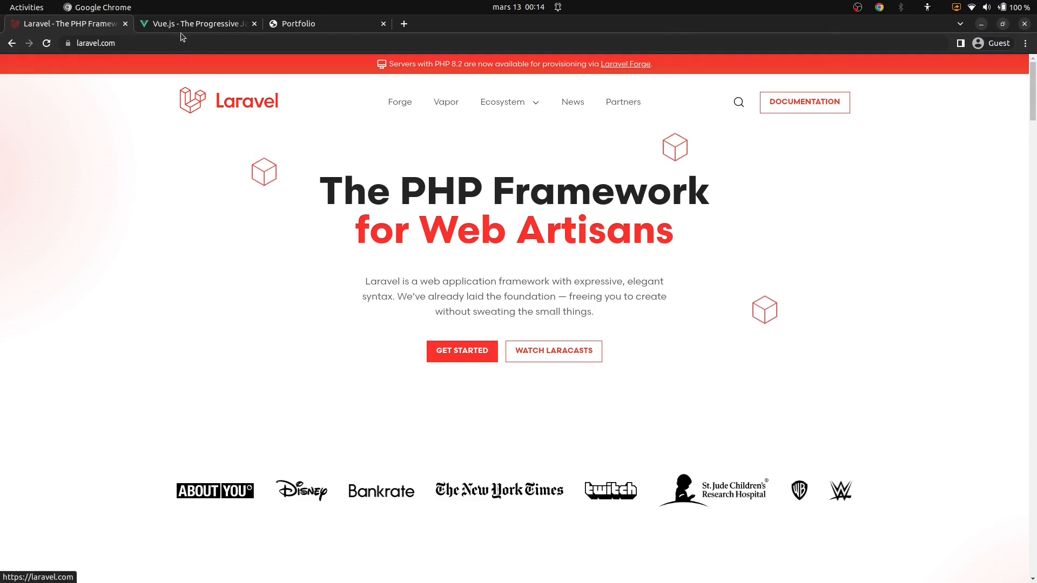
{"action": "mouse_move", "coordinate": [192, 23]}
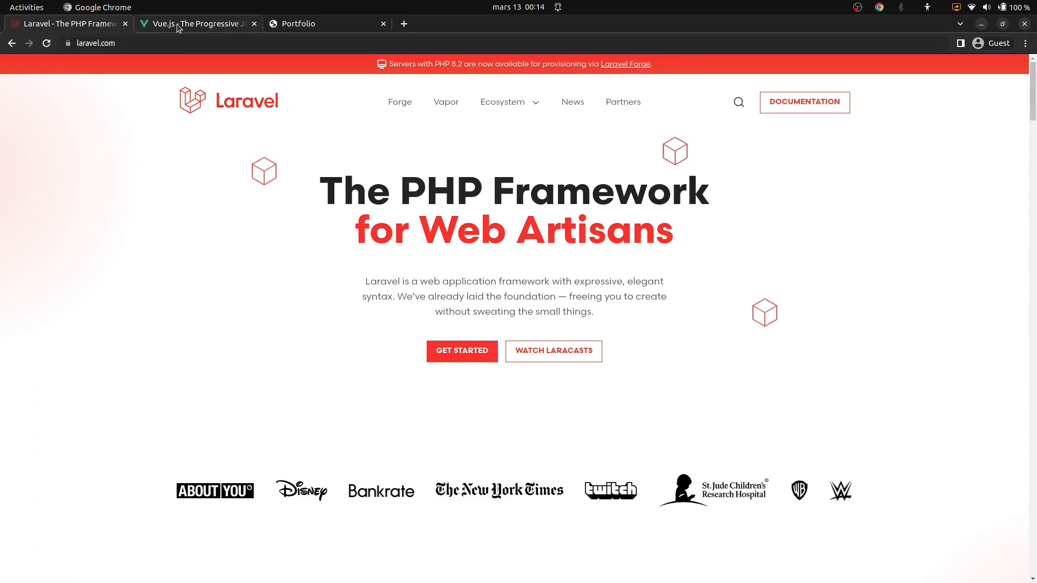
Step: Switch to the Vue.js homepage tab showing The Progressive JavaScript Framework
{"action": "left_click", "coordinate": [196, 23]}
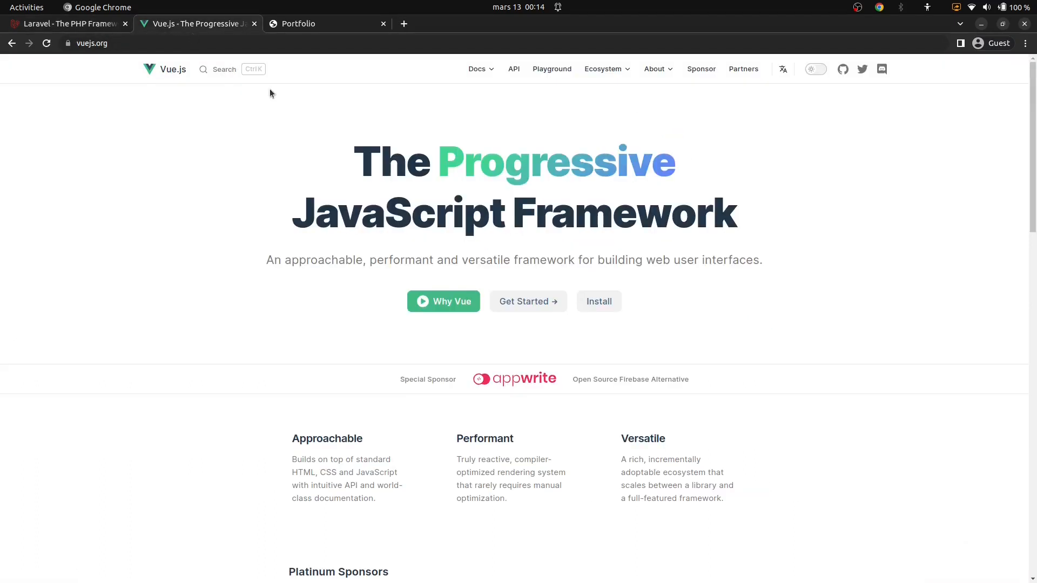
{"action": "mouse_move", "coordinate": [280, 195]}
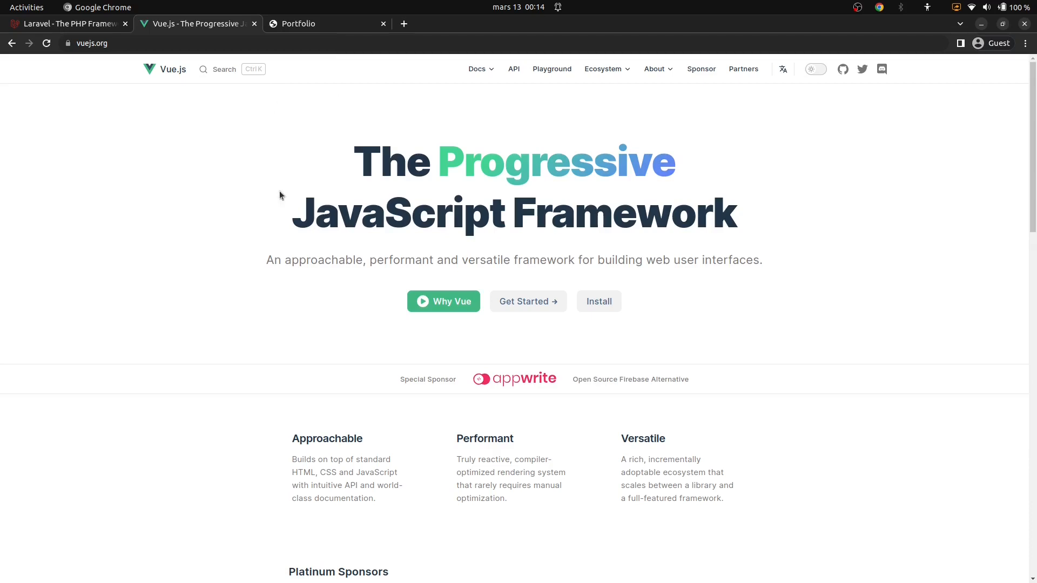
{"action": "mouse_move", "coordinate": [275, 127]}
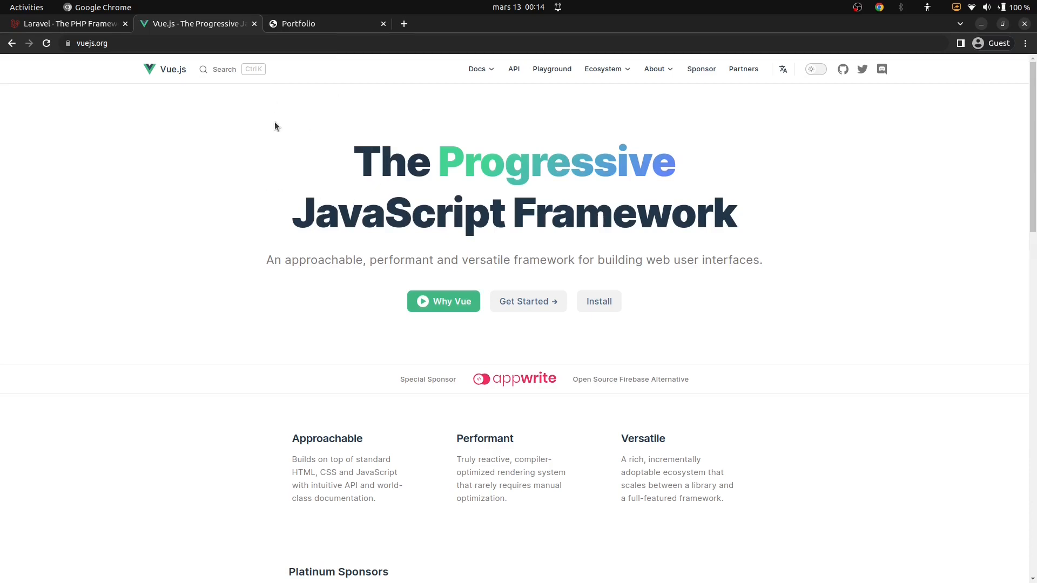
{"action": "mouse_move", "coordinate": [344, 156]}
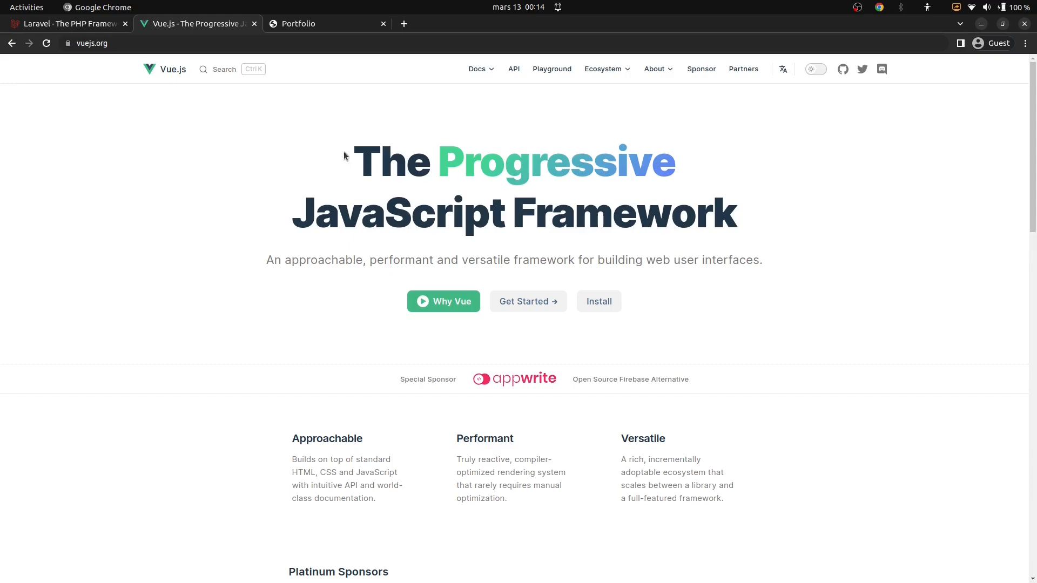
{"action": "mouse_move", "coordinate": [298, 152]}
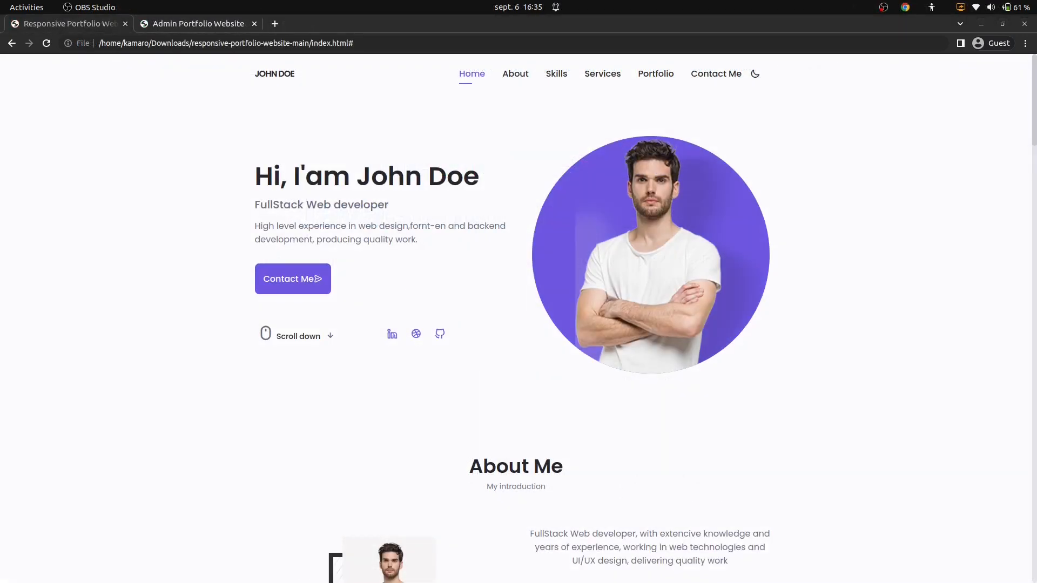
{"action": "mouse_move", "coordinate": [891, 347]}
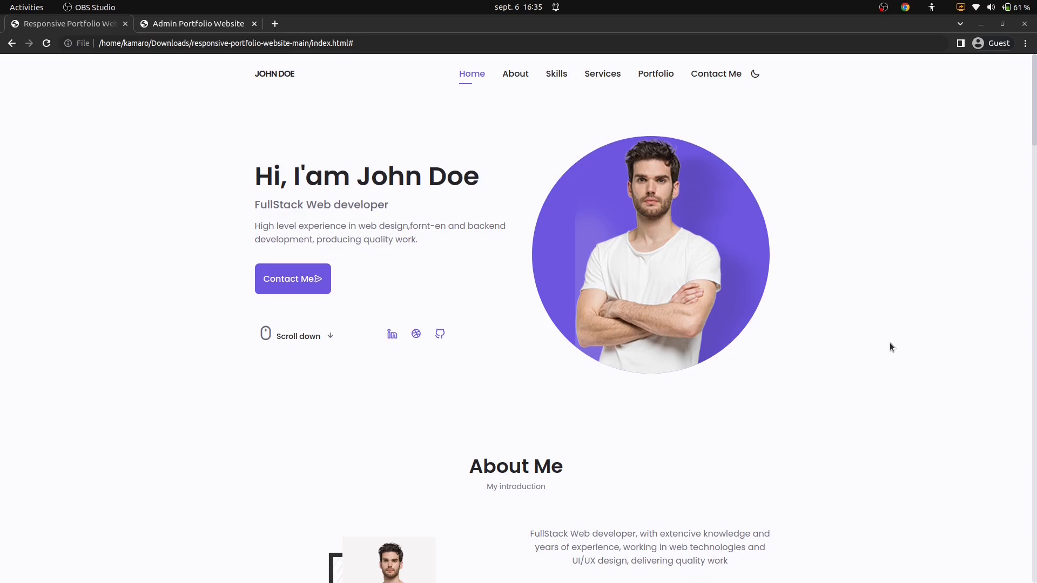
{"action": "mouse_move", "coordinate": [954, 209]}
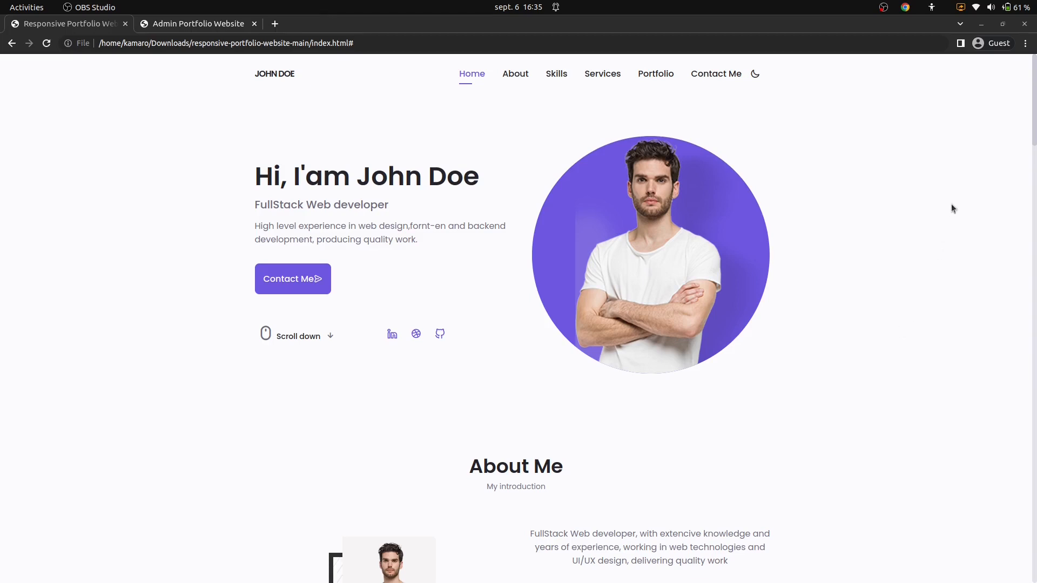
{"action": "mouse_move", "coordinate": [1032, 83]}
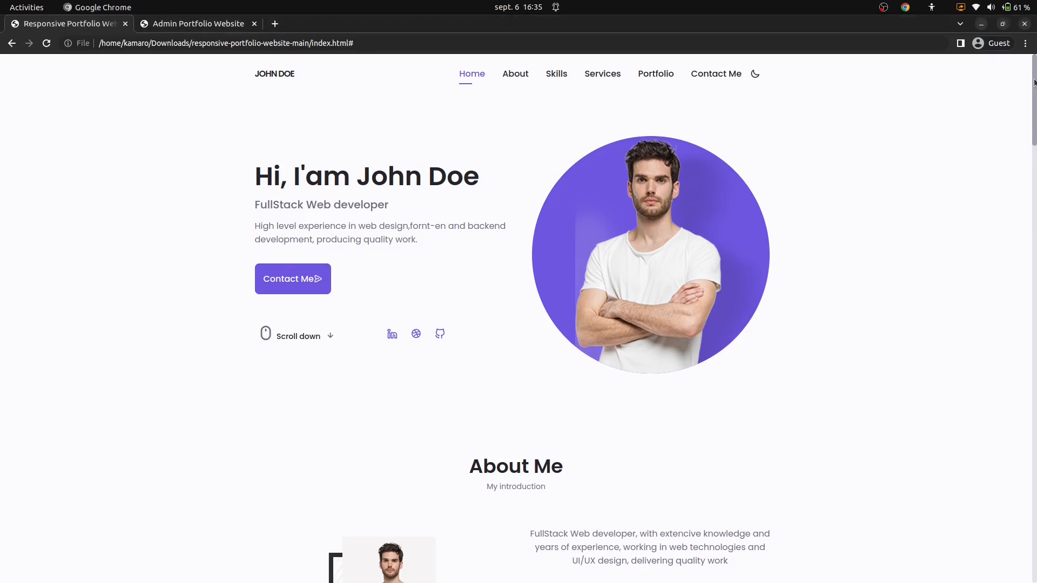
{"action": "scroll", "scroll_direction": "down", "scroll_amount": 3}
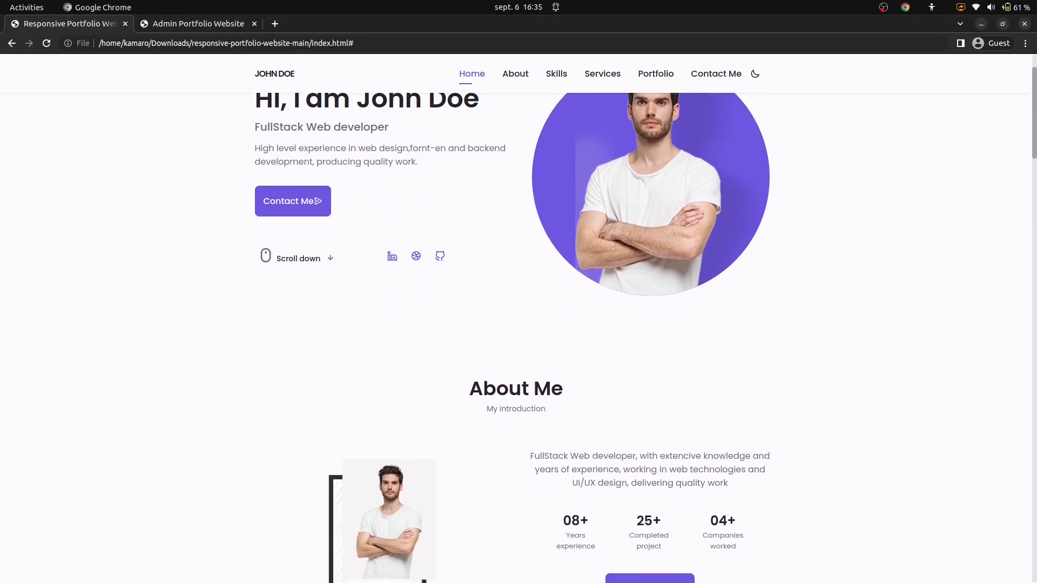
{"action": "scroll", "scroll_direction": "down", "scroll_amount": 3}
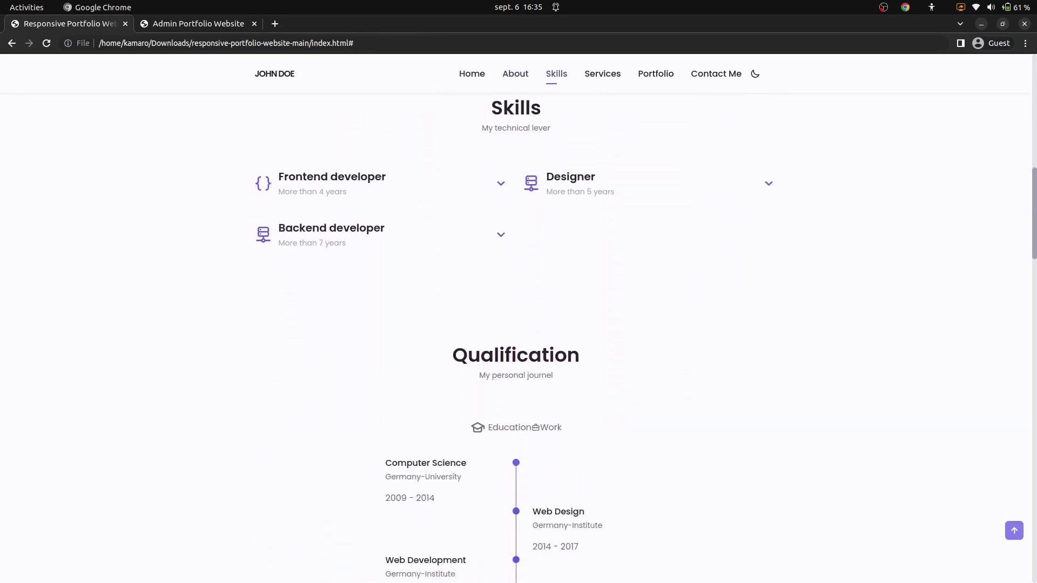
{"action": "scroll", "scroll_direction": "down", "scroll_amount": 3}
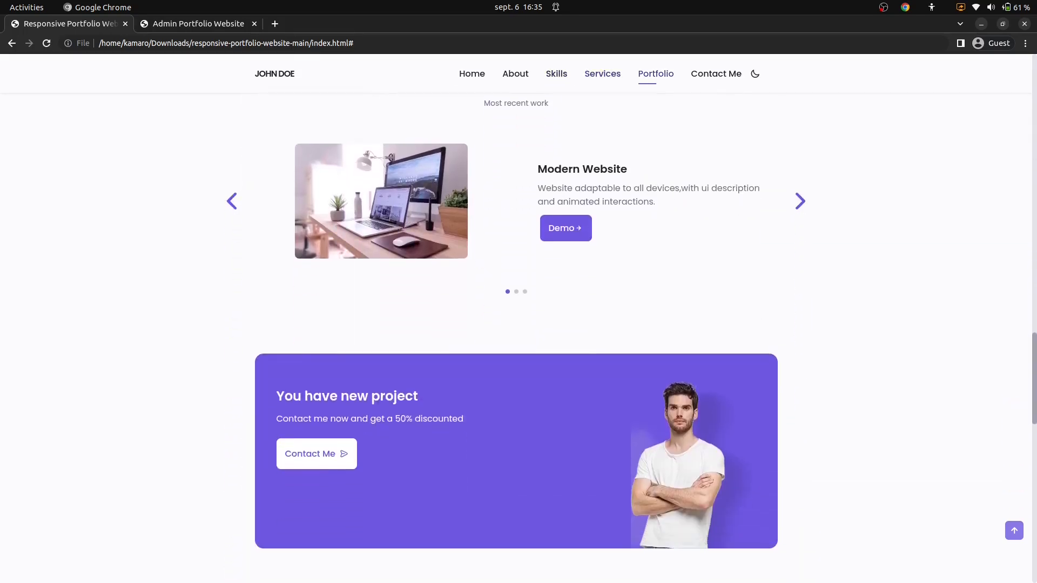
{"action": "scroll", "scroll_direction": "down", "scroll_amount": 3}
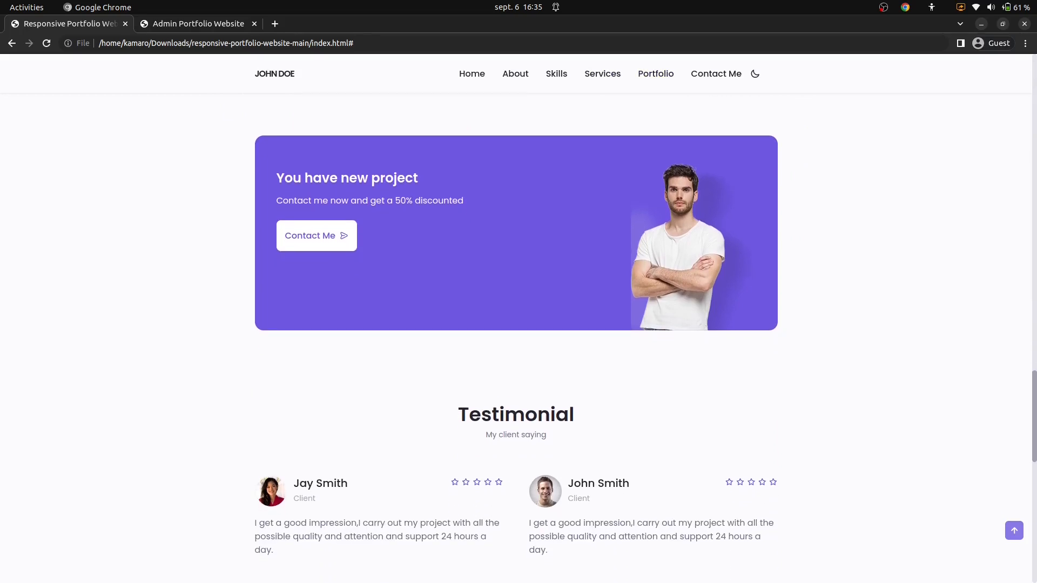
{"action": "scroll", "scroll_direction": "down", "scroll_amount": 3}
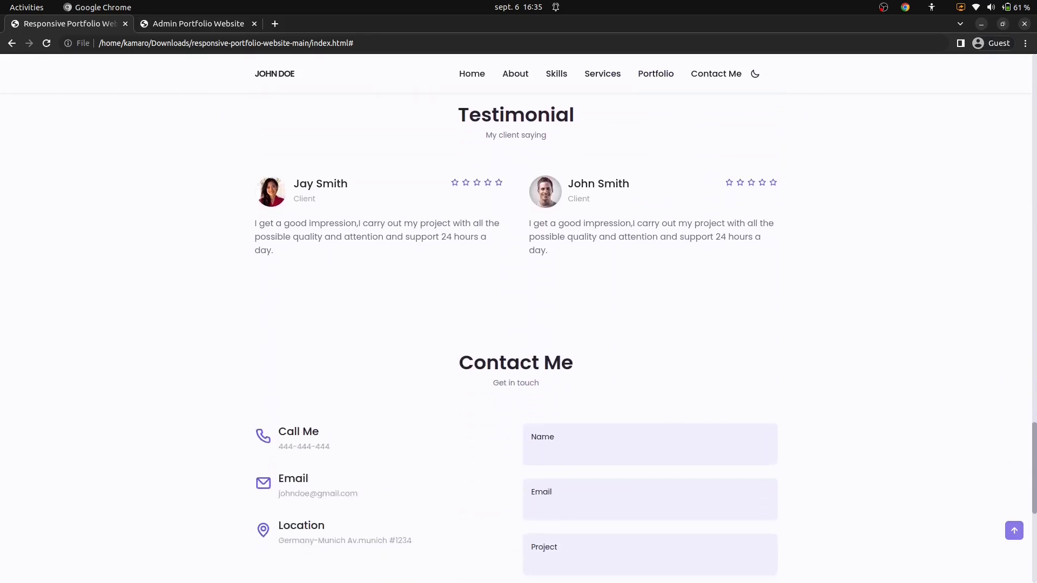
{"action": "scroll", "scroll_direction": "down", "scroll_amount": 3}
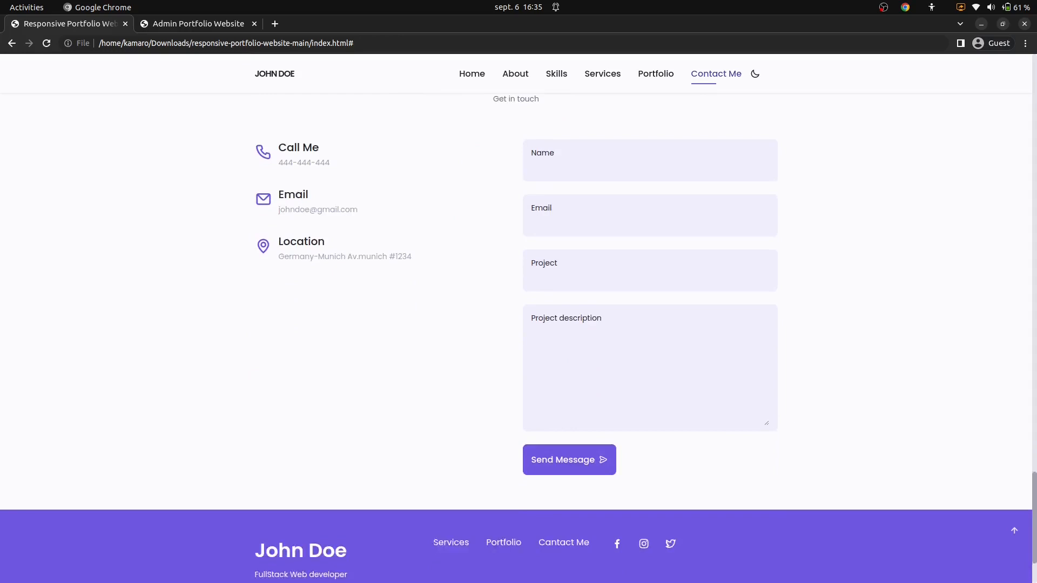
{"action": "scroll", "scroll_direction": "down", "scroll_amount": 3}
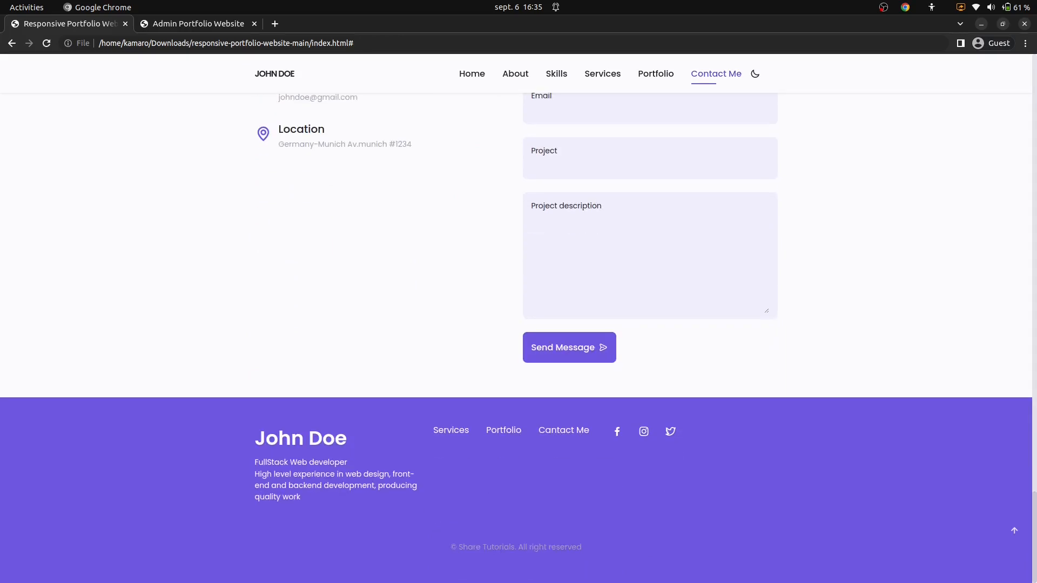
{"action": "mouse_move", "coordinate": [1015, 532]}
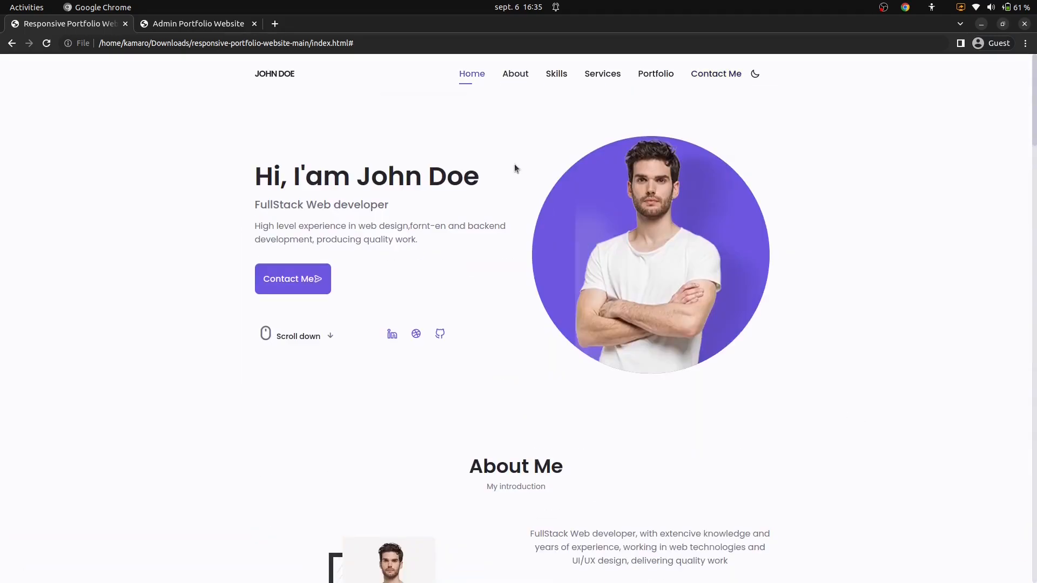
Step: Visit the Skills and Contact Me sections, then switch the portfolio to dark mode
{"action": "left_click", "coordinate": [556, 74]}
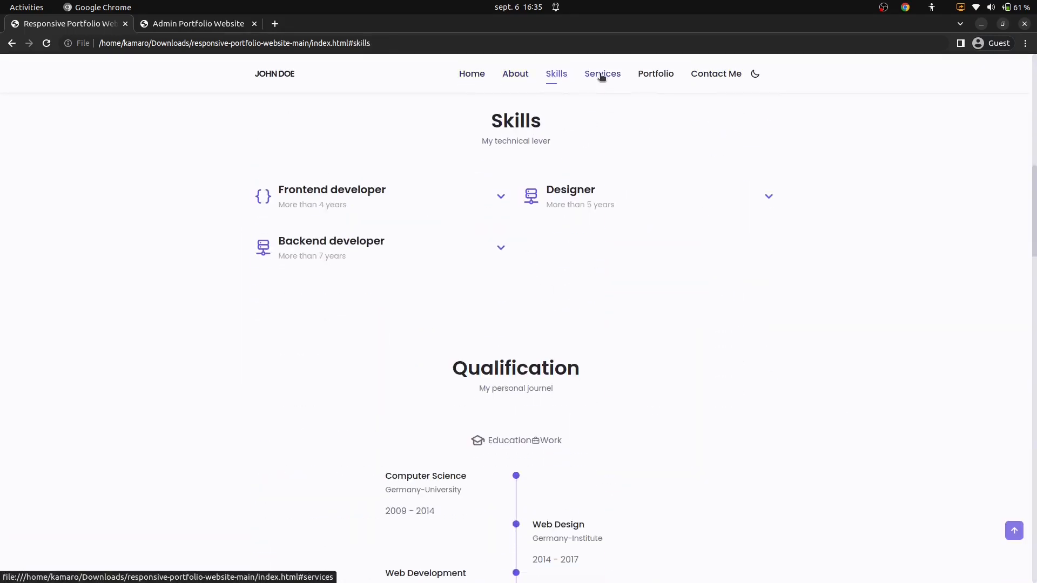
{"action": "left_click", "coordinate": [715, 74]}
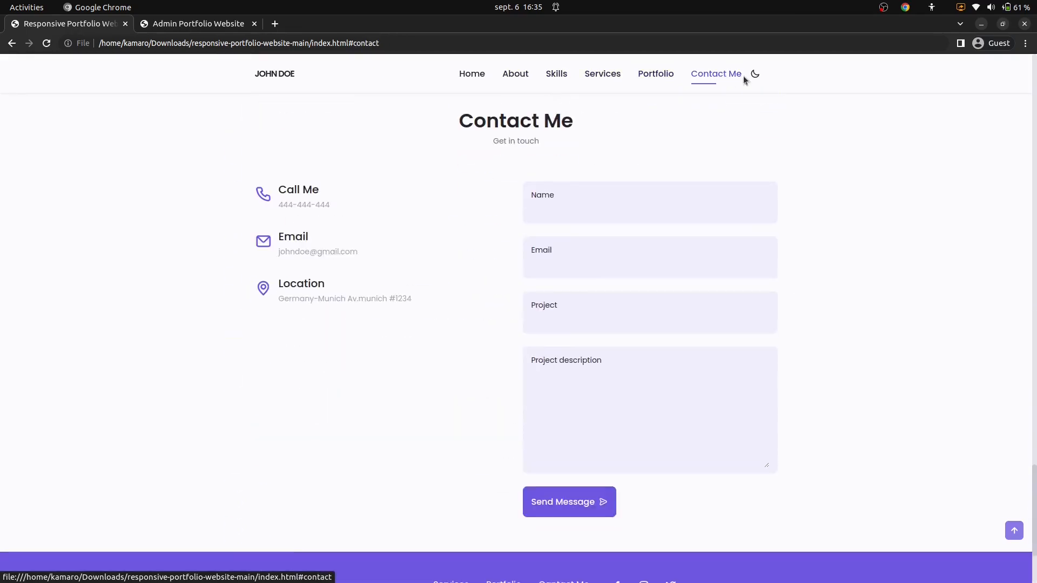
{"action": "left_click", "coordinate": [755, 73]}
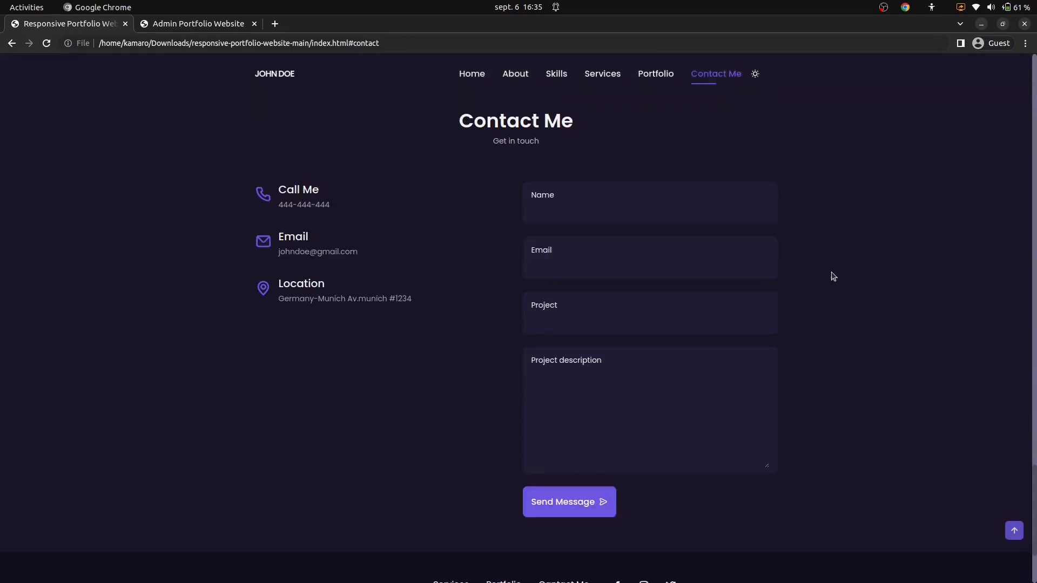
Step: Tour Home, About, Services, Portfolio and Contact Me in the dark theme
{"action": "left_click", "coordinate": [471, 73]}
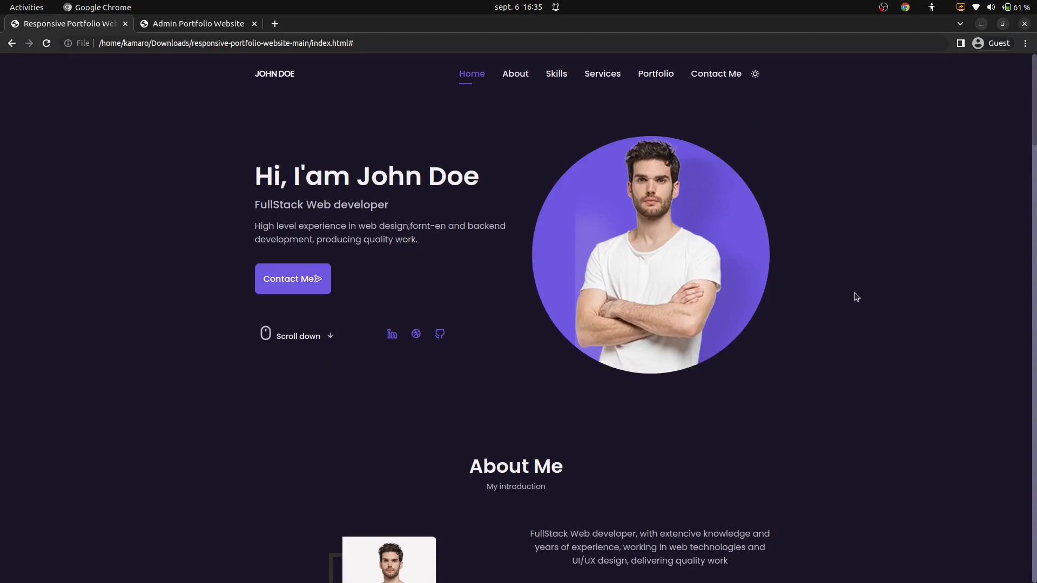
{"action": "left_click", "coordinate": [515, 73]}
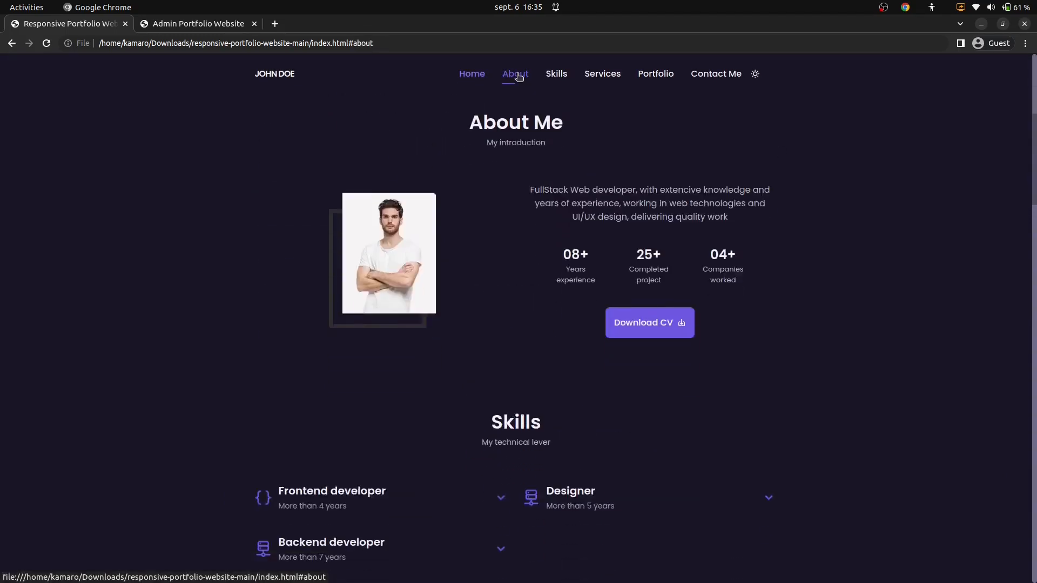
{"action": "left_click", "coordinate": [602, 74]}
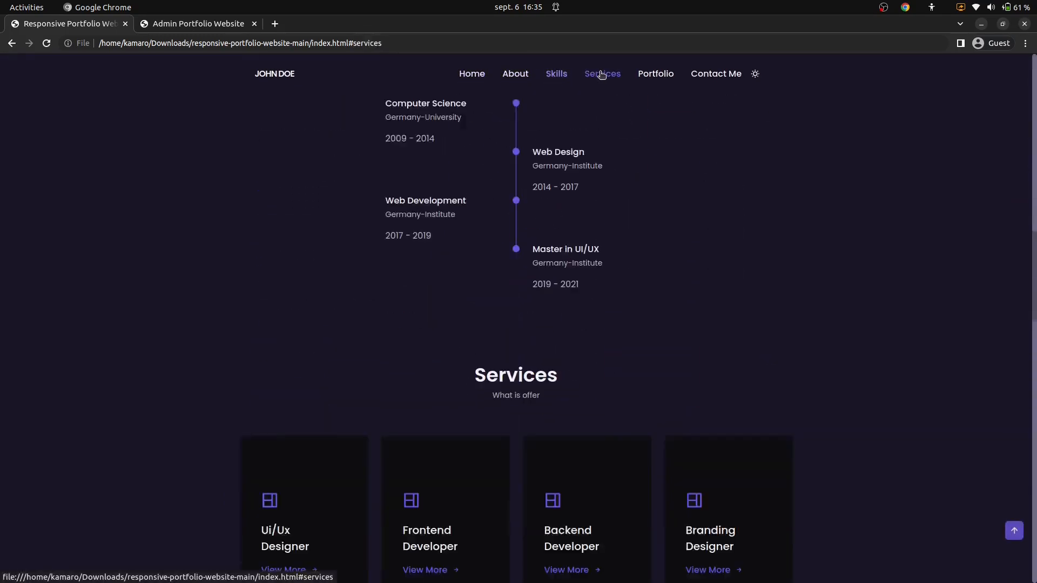
{"action": "left_click", "coordinate": [656, 73]}
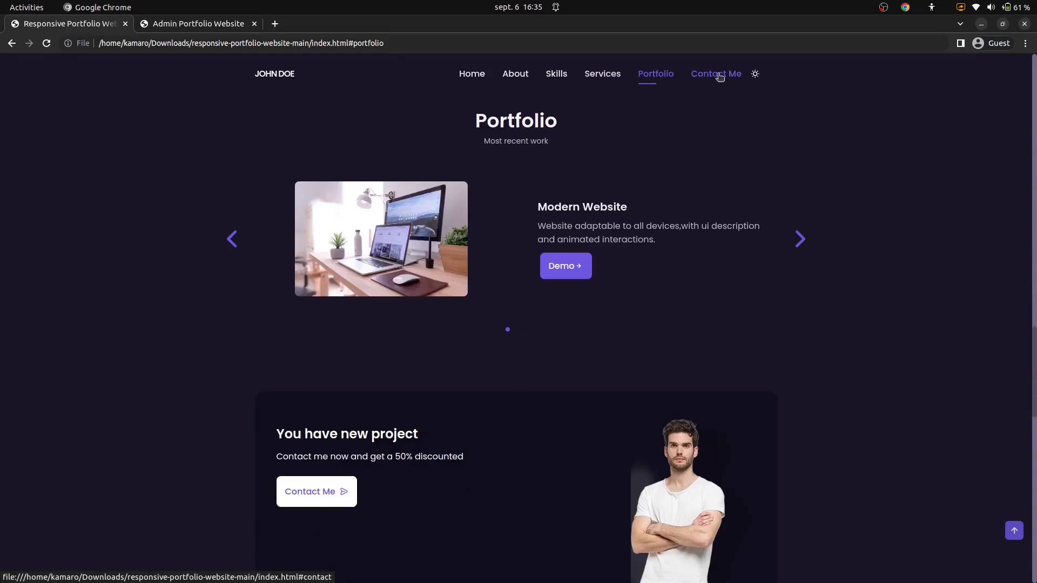
{"action": "left_click", "coordinate": [715, 74]}
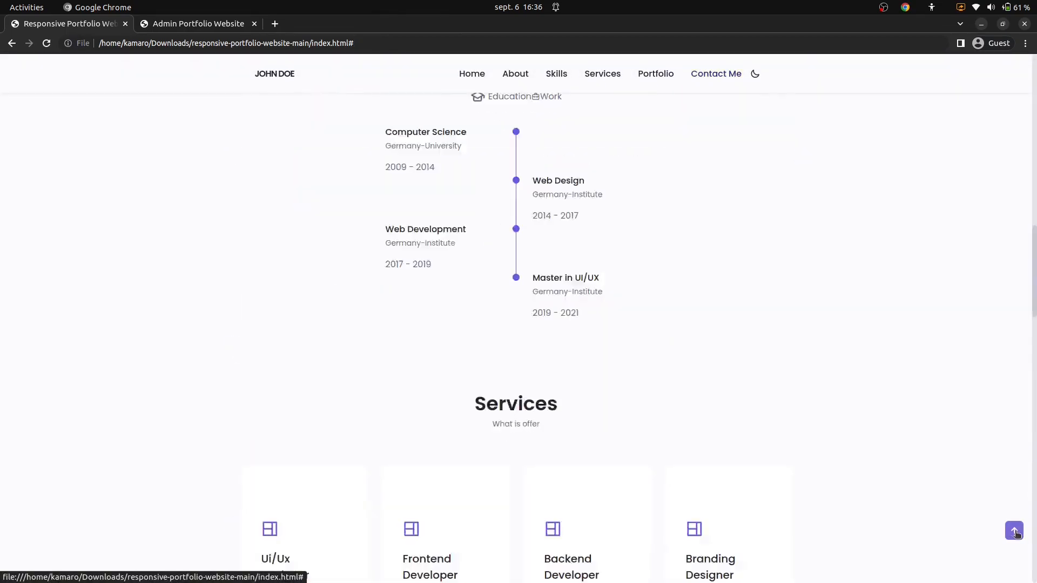
Step: Return to the top of the page, then visit the Services and Portfolio sections
{"action": "left_click", "coordinate": [1014, 531]}
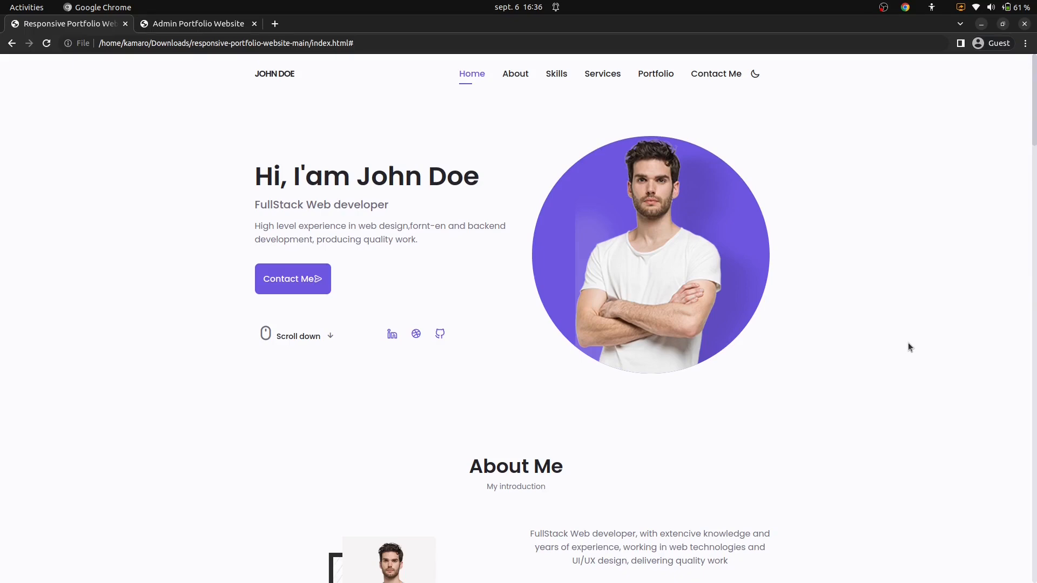
{"action": "mouse_move", "coordinate": [1031, 124]}
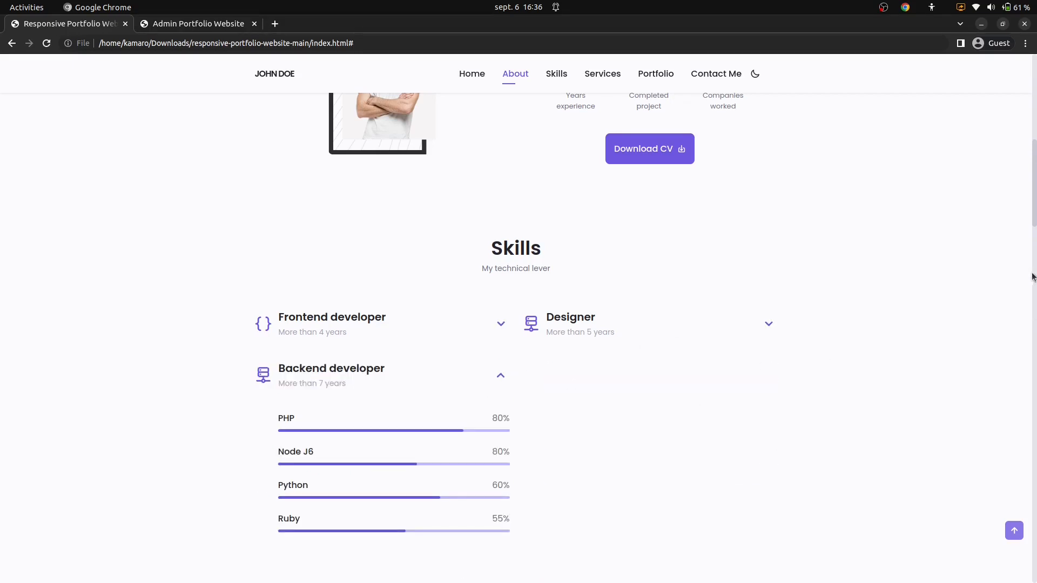
{"action": "scroll", "scroll_direction": "down", "scroll_amount": 3}
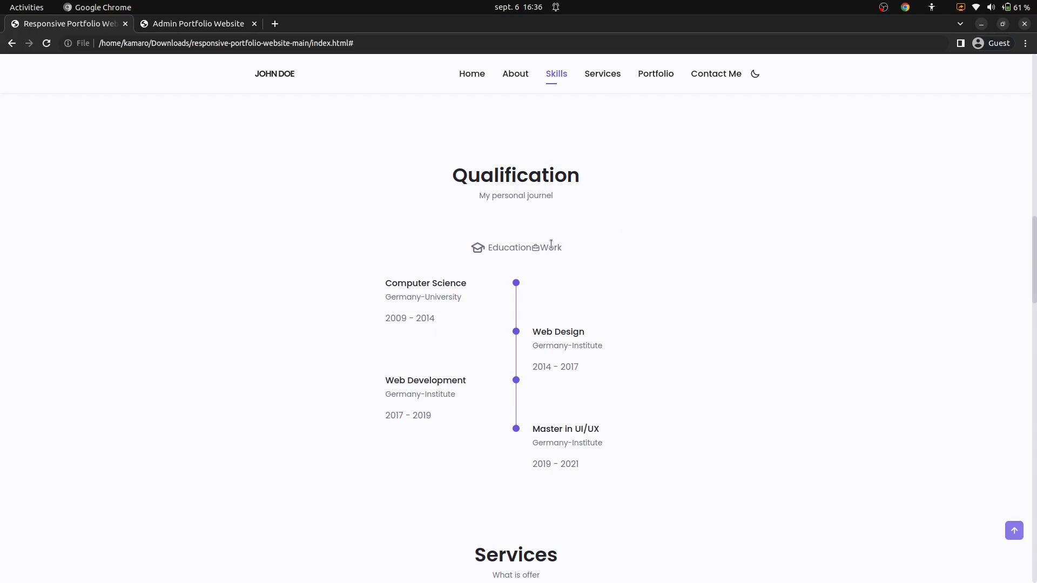
{"action": "mouse_move", "coordinate": [709, 274]}
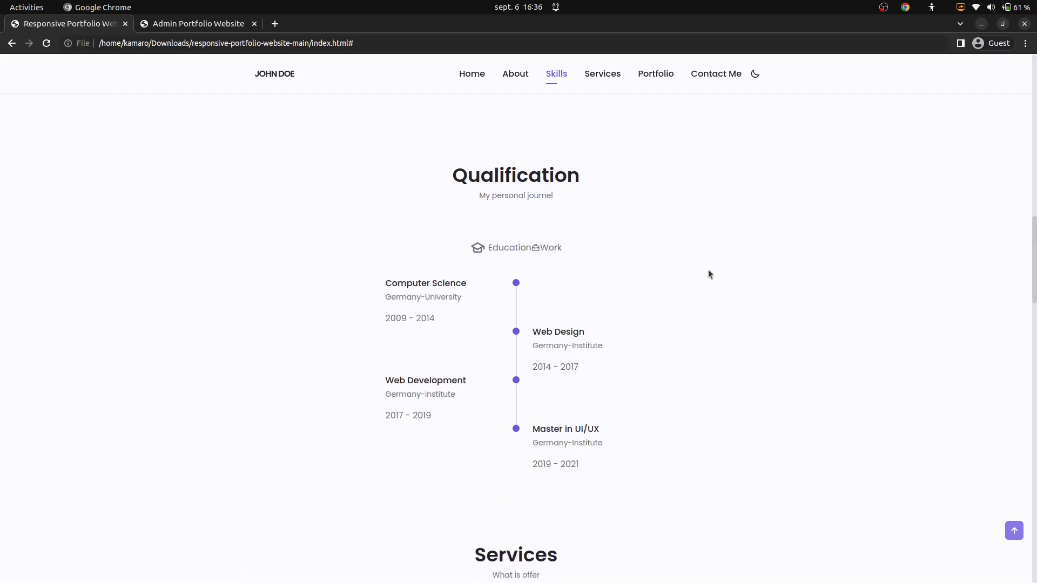
{"action": "left_click", "coordinate": [603, 74]}
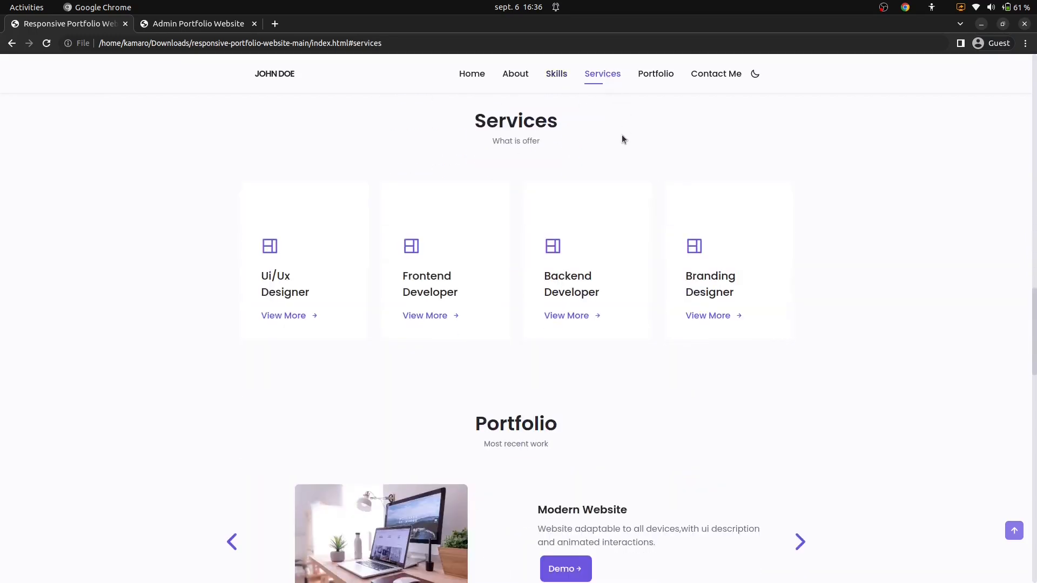
{"action": "mouse_move", "coordinate": [647, 126]}
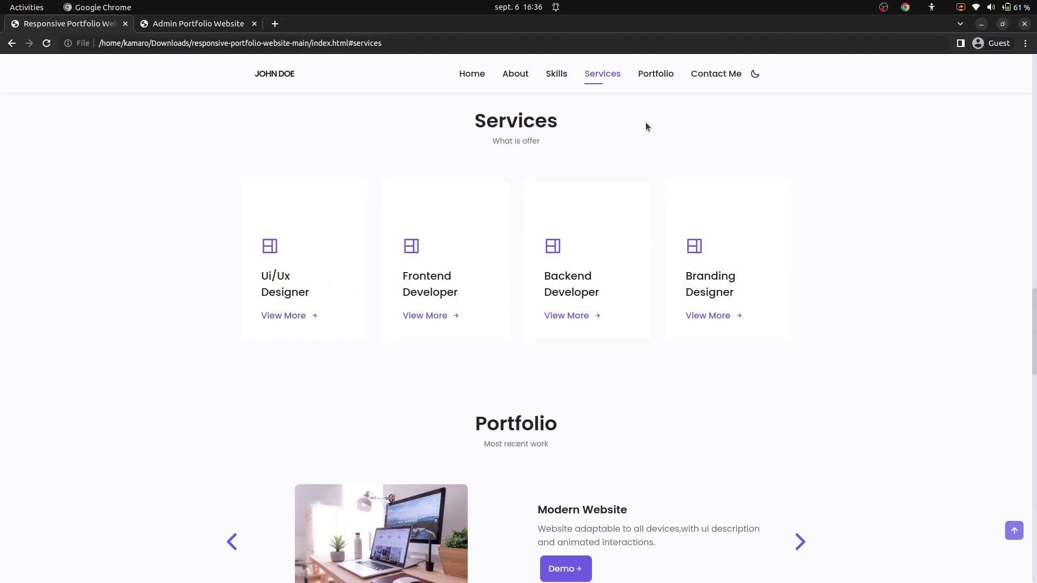
{"action": "mouse_move", "coordinate": [655, 73]}
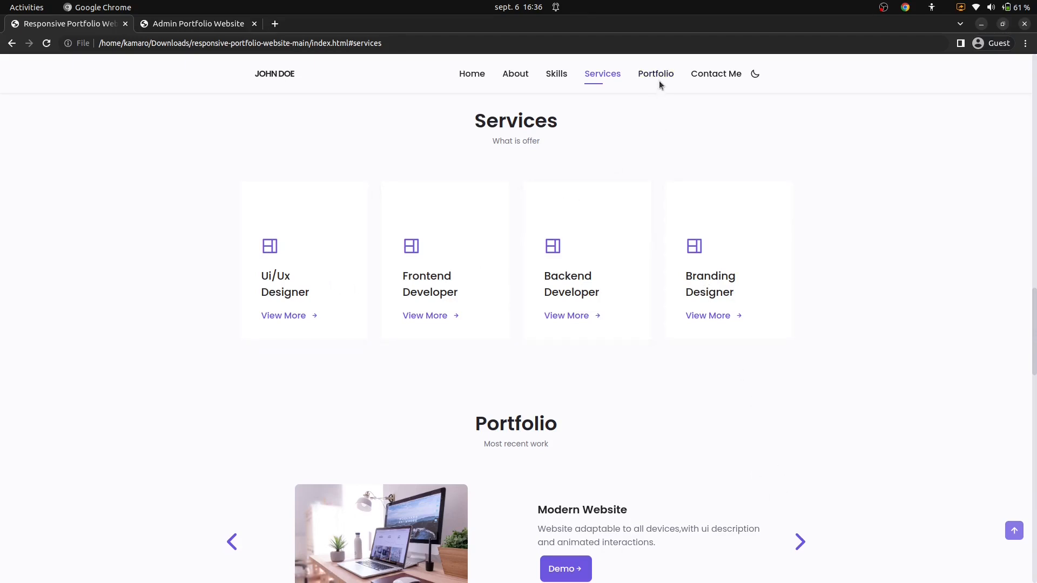
{"action": "left_click", "coordinate": [655, 74]}
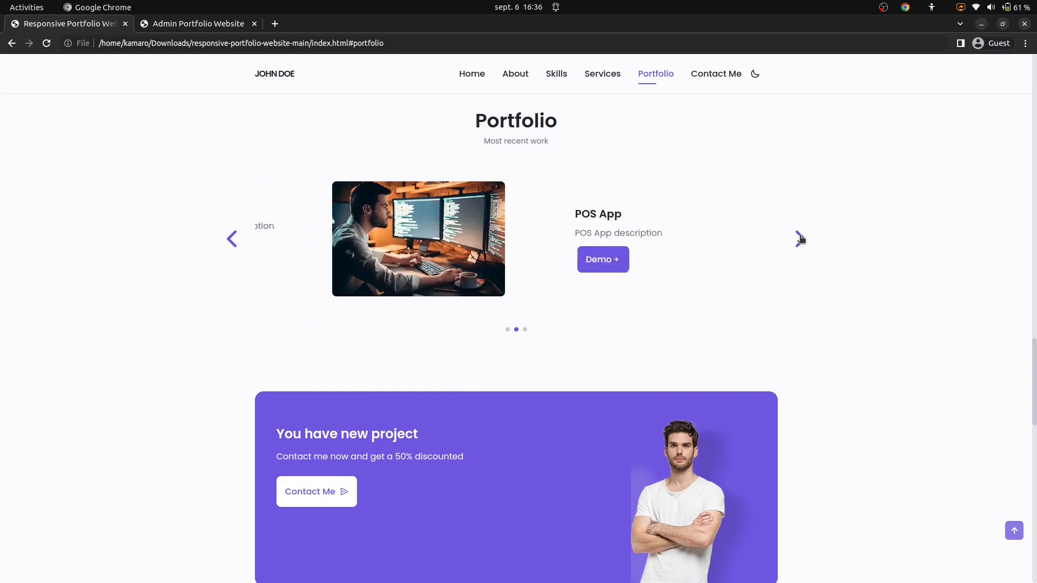
Step: Advance the project carousel, revisit Portfolio, and return to the Home section
{"action": "left_click", "coordinate": [231, 237]}
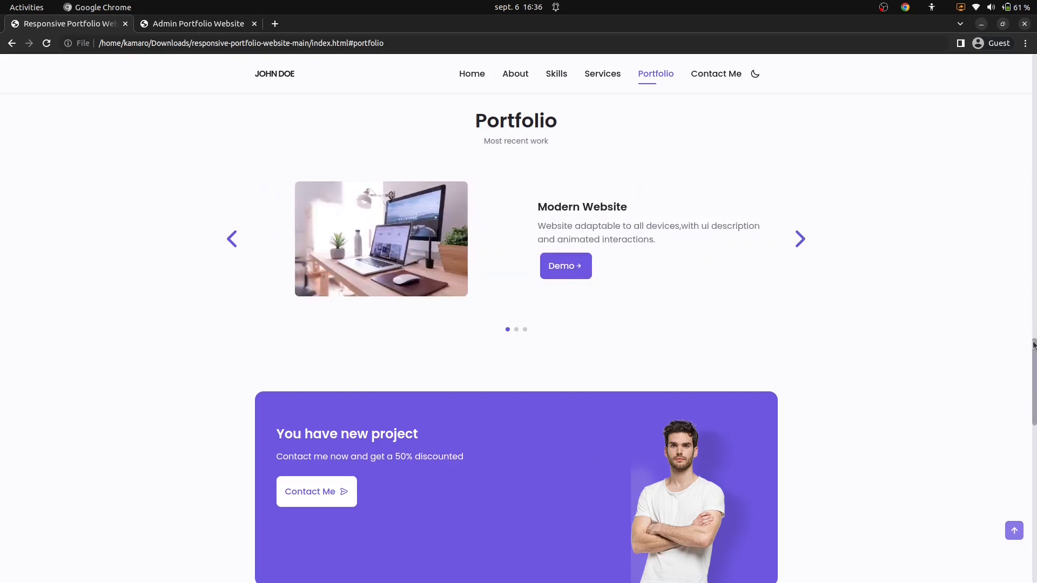
{"action": "scroll", "scroll_direction": "down", "scroll_amount": 3}
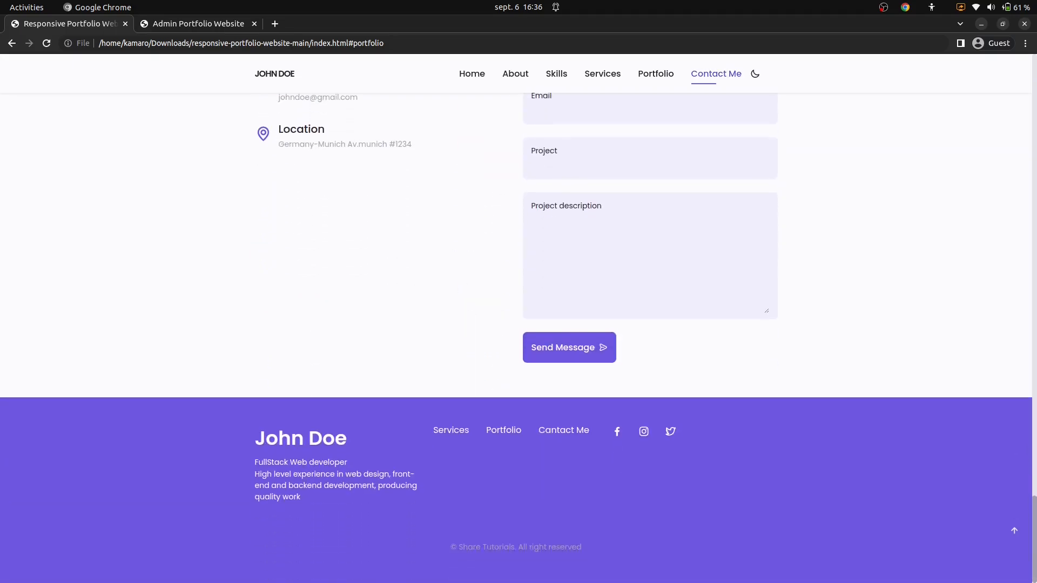
{"action": "left_click", "coordinate": [655, 73]}
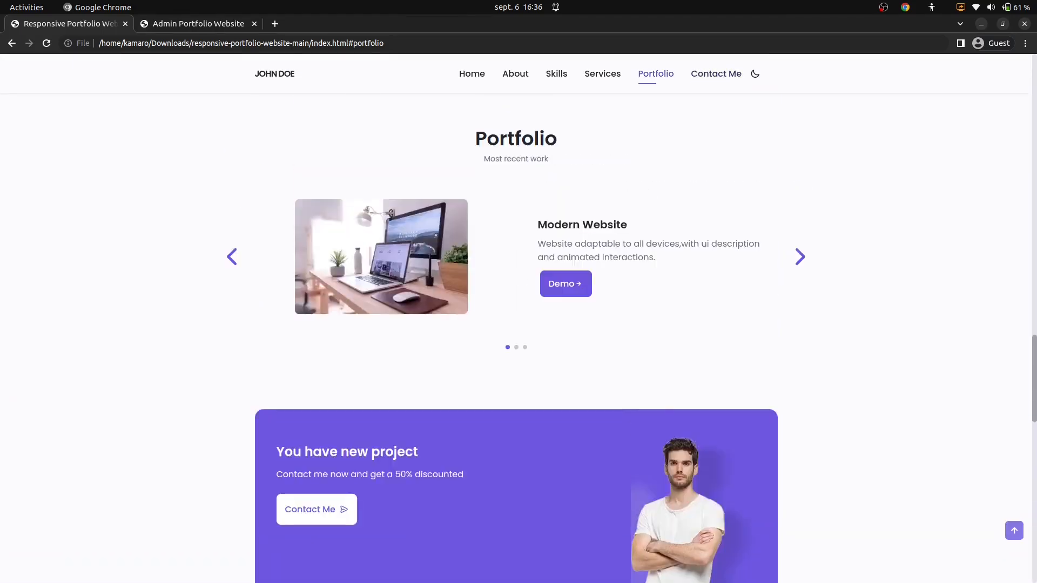
{"action": "left_click", "coordinate": [472, 74]}
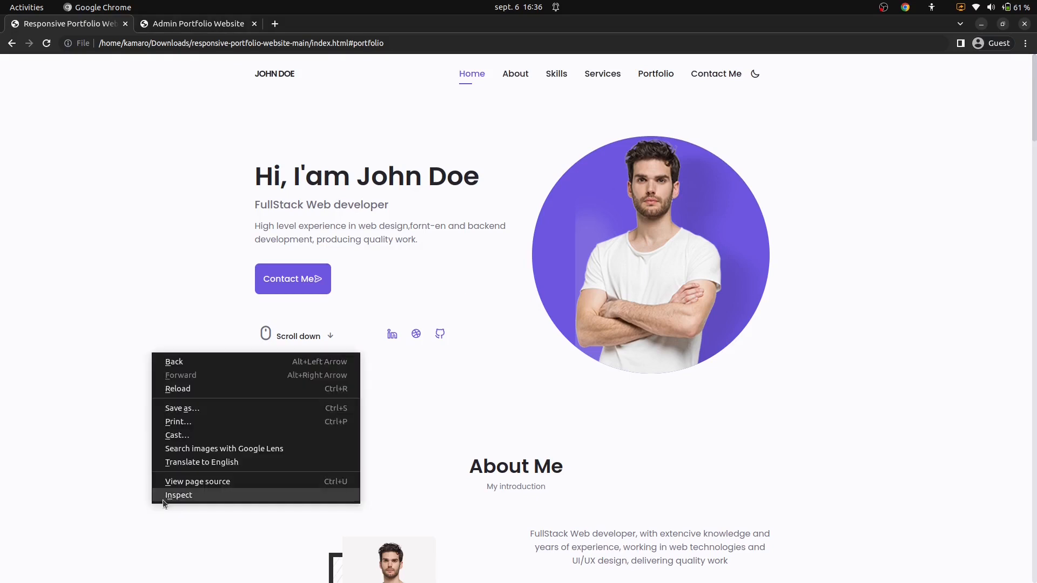
Step: Show the portfolio in DevTools' mobile viewport and scroll down through it
{"action": "left_click", "coordinate": [179, 495]}
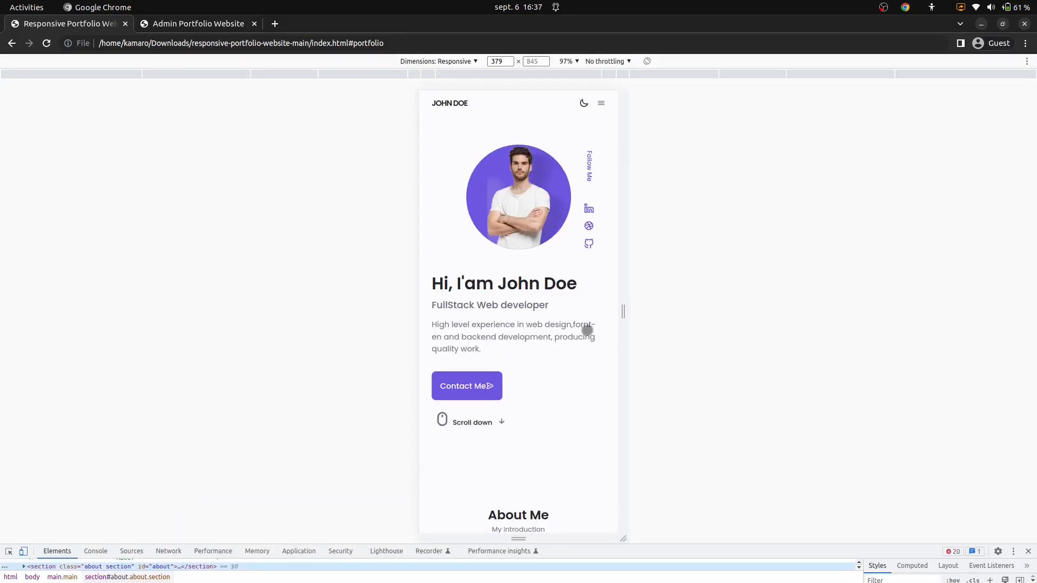
{"action": "scroll", "scroll_direction": "down", "scroll_amount": 3}
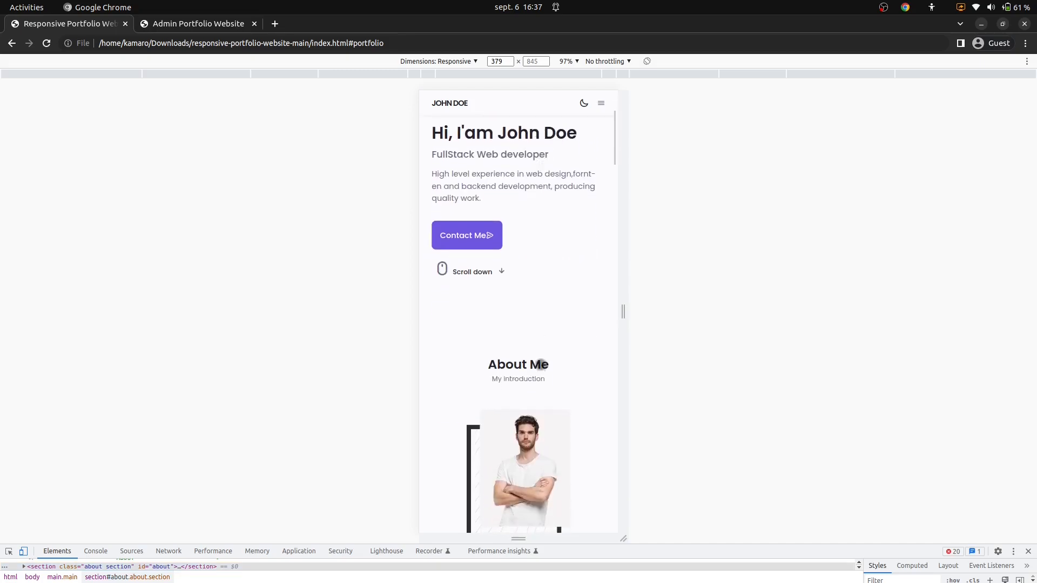
{"action": "scroll", "scroll_direction": "down", "scroll_amount": 3}
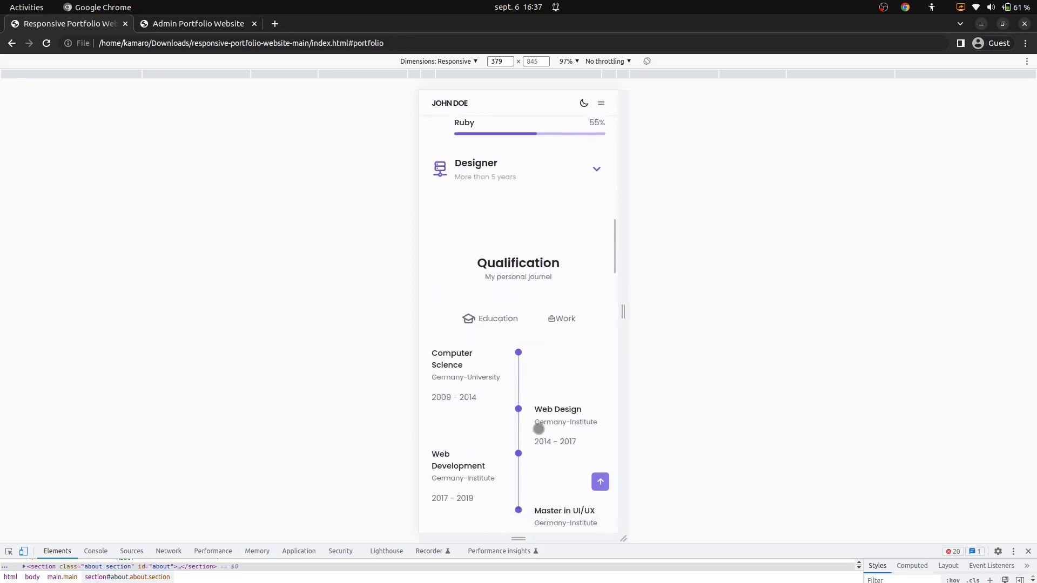
{"action": "scroll", "scroll_direction": "down", "scroll_amount": 3}
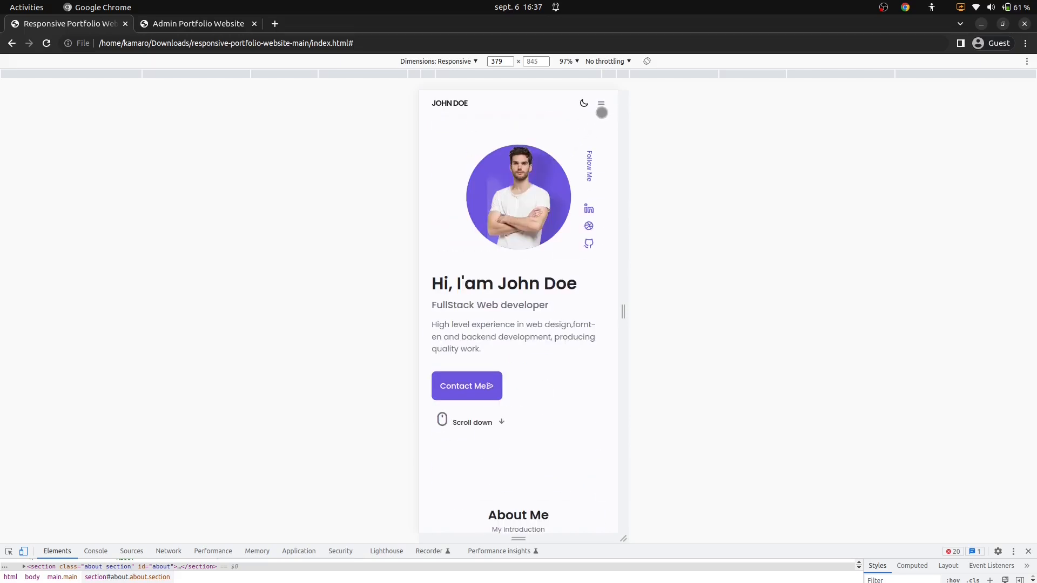
Step: Jump to Skills via the mobile menu and scroll through Qualification, Services and Portfolio
{"action": "left_click", "coordinate": [600, 104]}
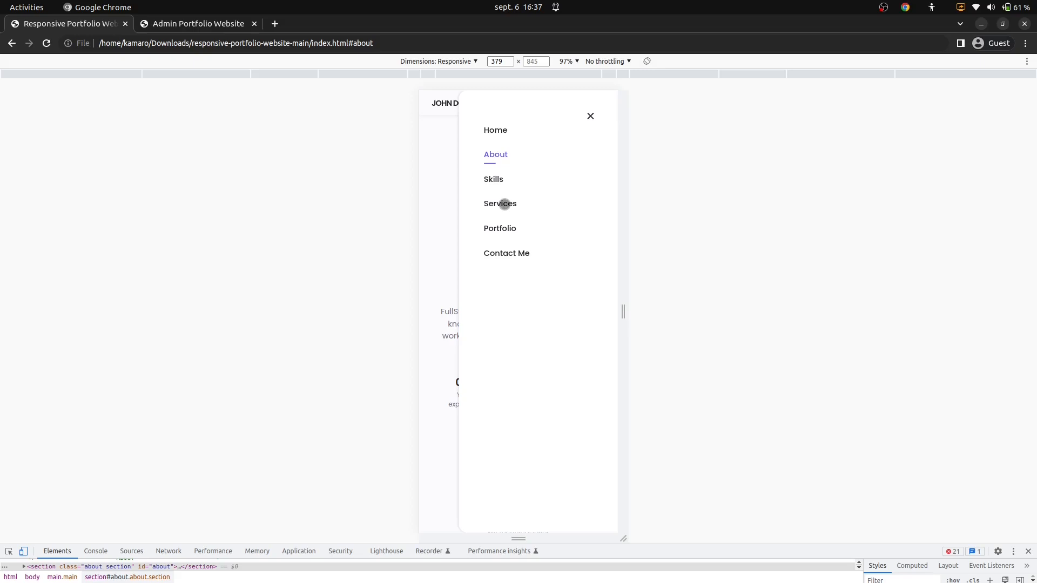
{"action": "left_click", "coordinate": [493, 180]}
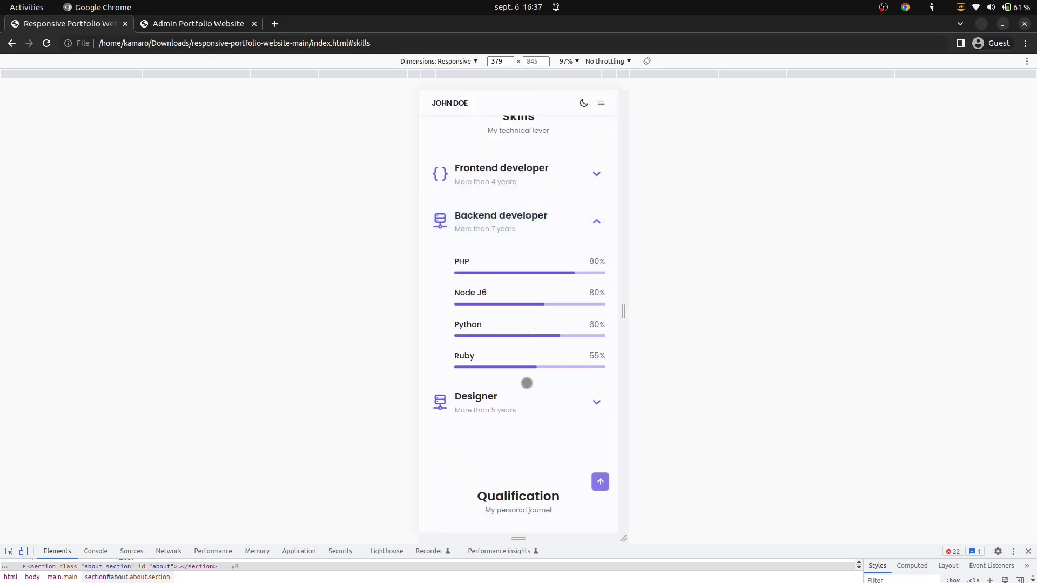
{"action": "scroll", "scroll_direction": "down", "scroll_amount": 3}
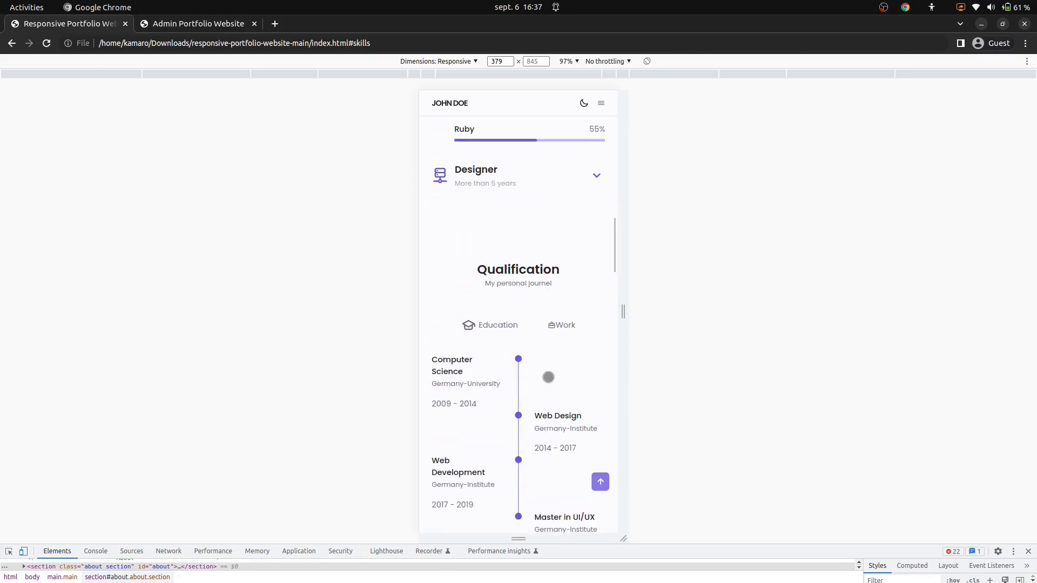
{"action": "scroll", "scroll_direction": "down", "scroll_amount": 3}
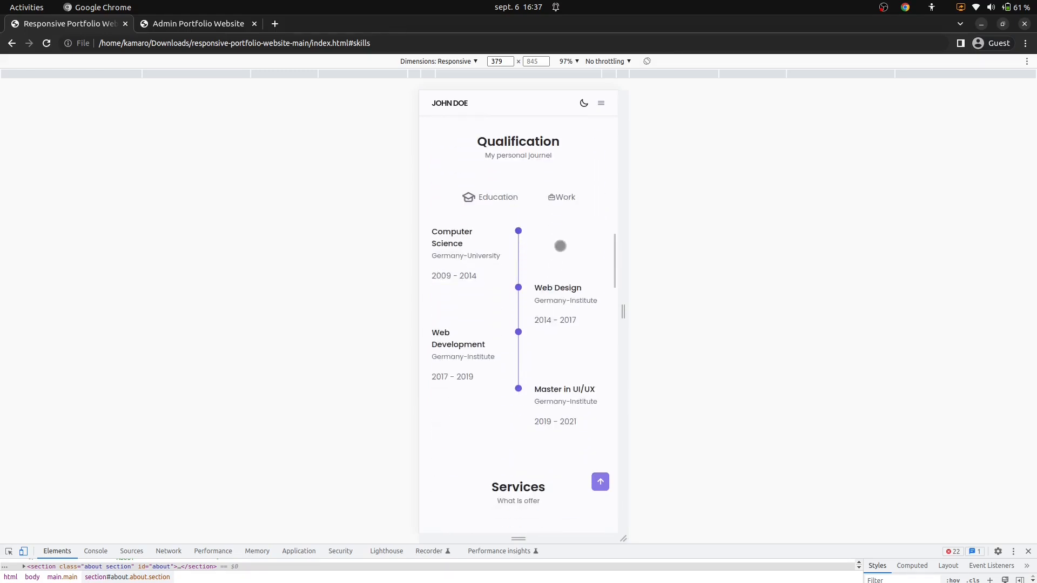
{"action": "scroll", "scroll_direction": "down", "scroll_amount": 3}
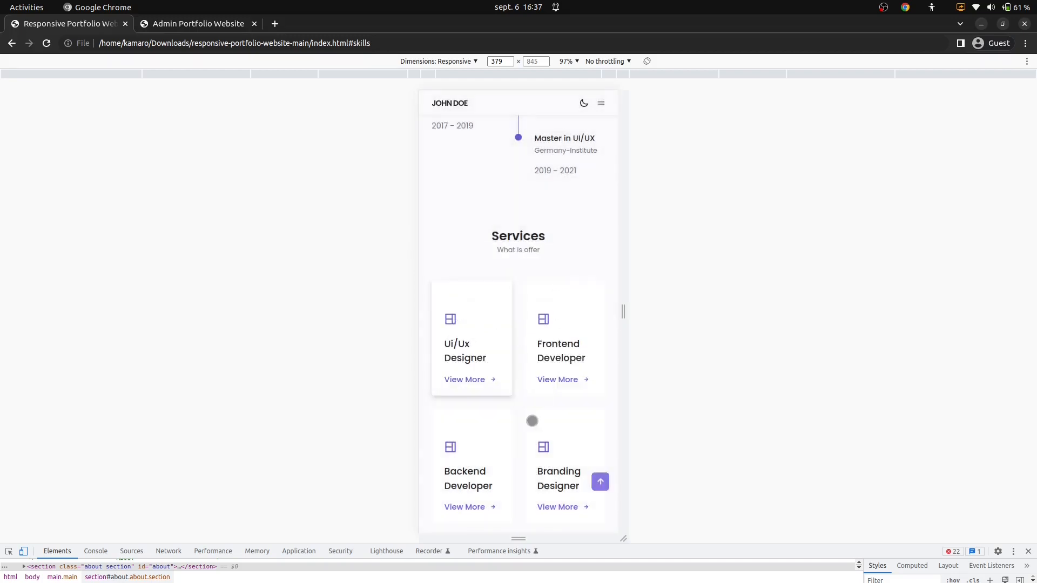
{"action": "scroll", "scroll_direction": "down", "scroll_amount": 3}
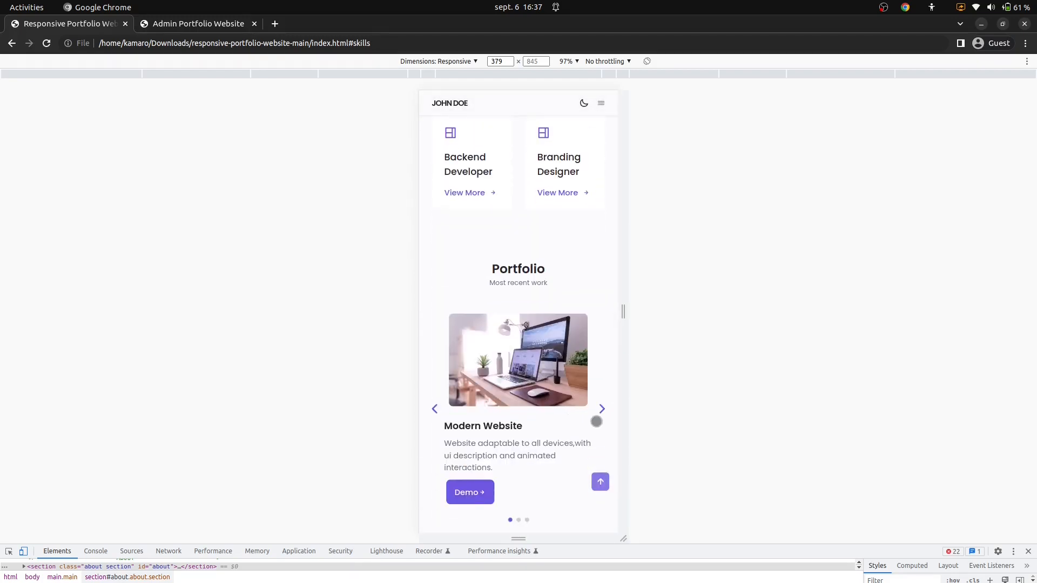
{"action": "mouse_move", "coordinate": [536, 447]}
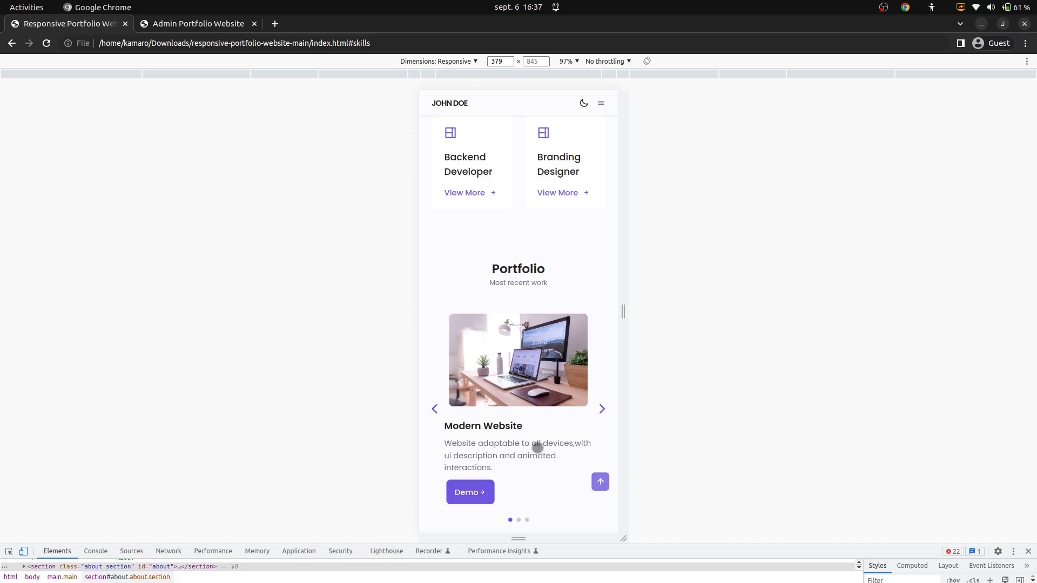
{"action": "scroll", "scroll_direction": "down", "scroll_amount": 3}
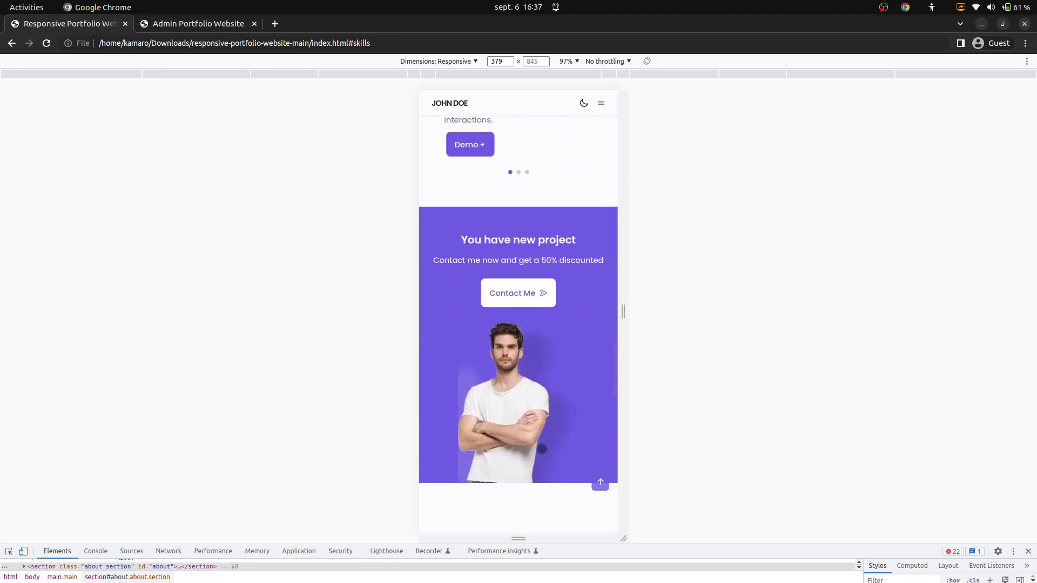
{"action": "scroll", "scroll_direction": "down", "scroll_amount": 3}
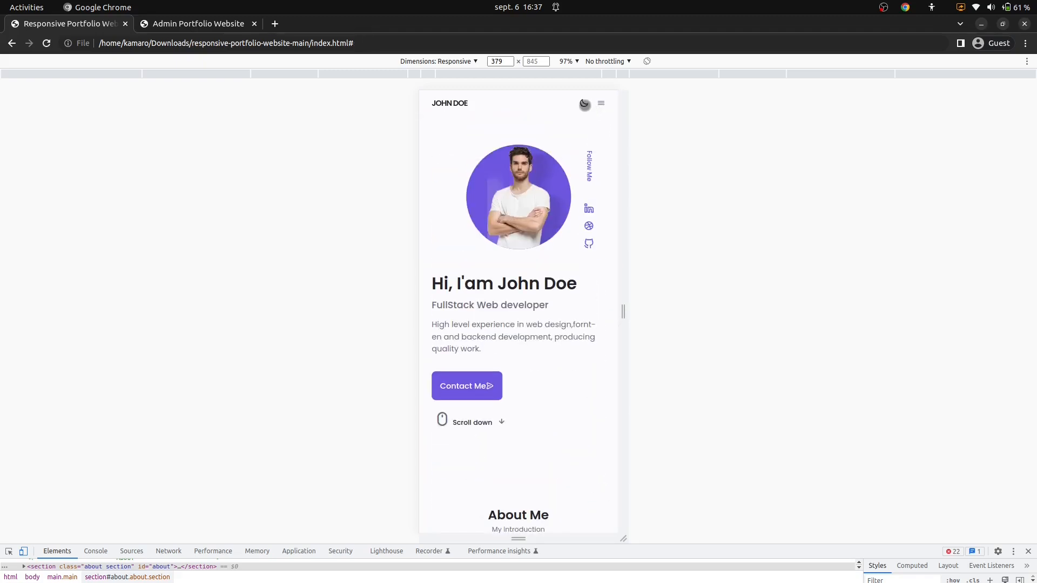
Step: Turn on the site's dark theme from the mobile header
{"action": "left_click", "coordinate": [583, 103]}
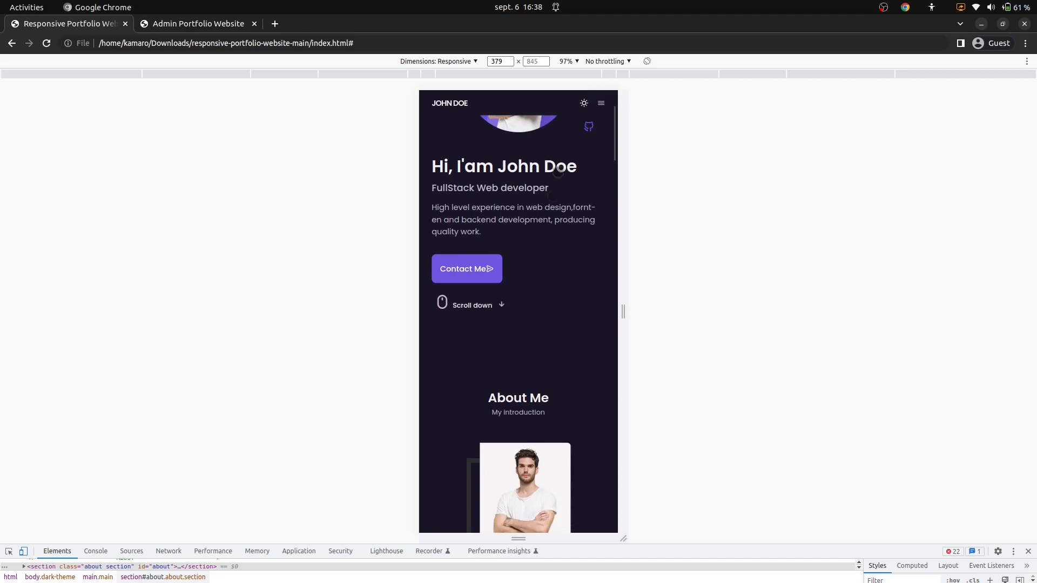
Step: Scroll through the whole dark-themed mobile layout of the portfolio
{"action": "scroll", "scroll_direction": "down", "scroll_amount": 3}
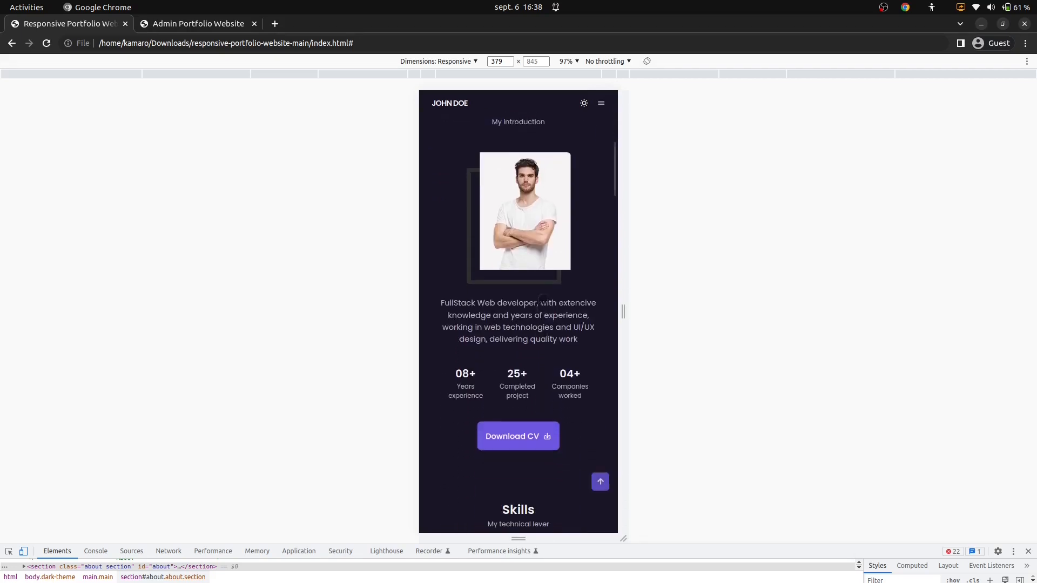
{"action": "scroll", "scroll_direction": "down", "scroll_amount": 3}
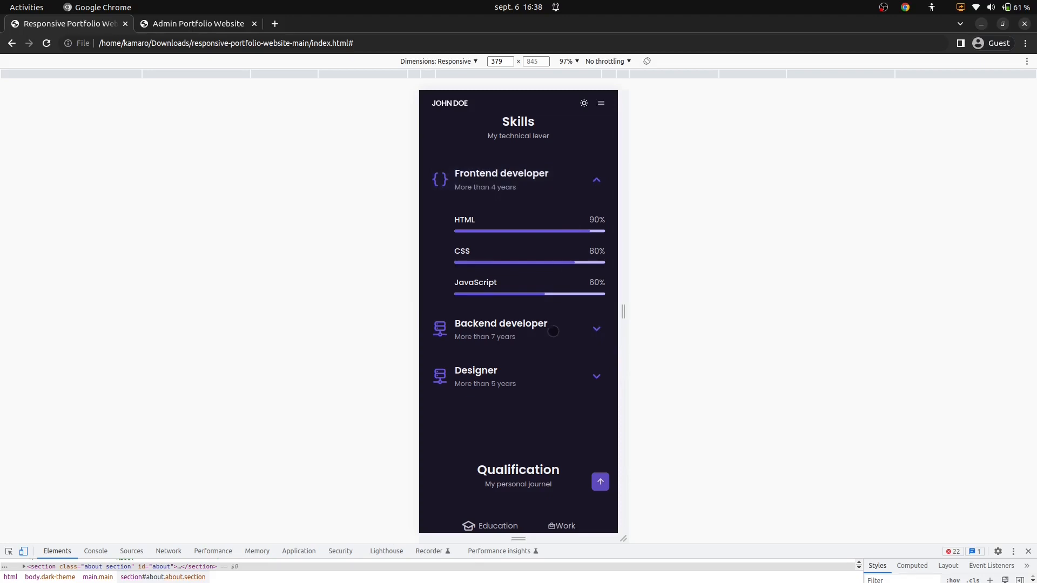
{"action": "scroll", "scroll_direction": "down", "scroll_amount": 3}
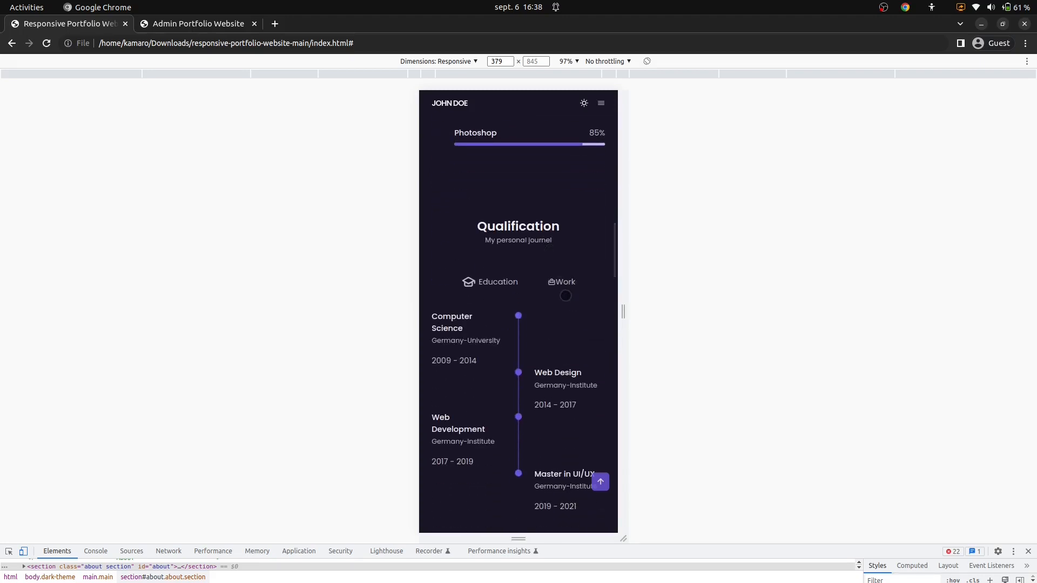
{"action": "scroll", "scroll_direction": "down", "scroll_amount": 3}
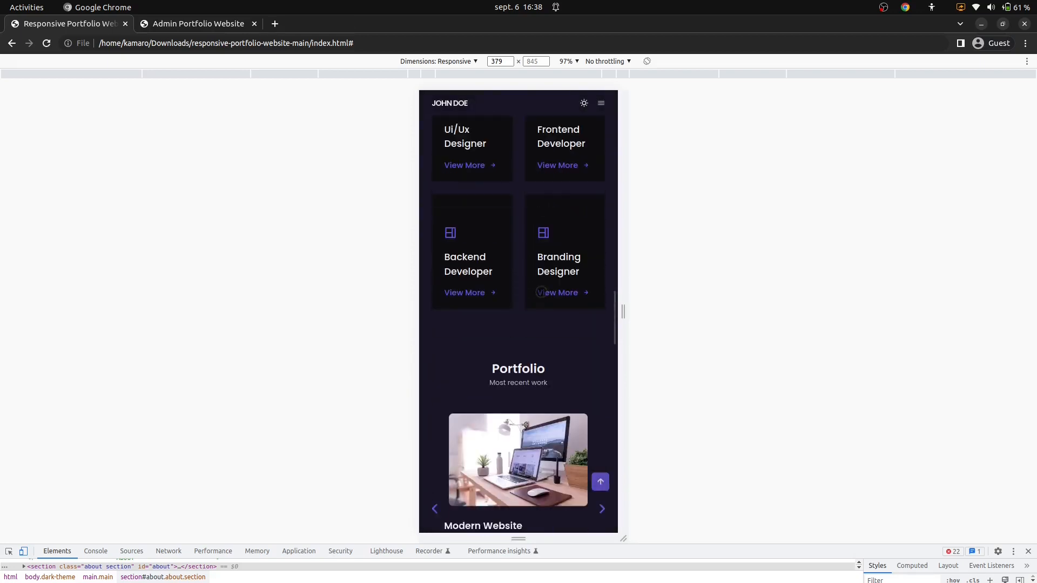
{"action": "scroll", "scroll_direction": "down", "scroll_amount": 3}
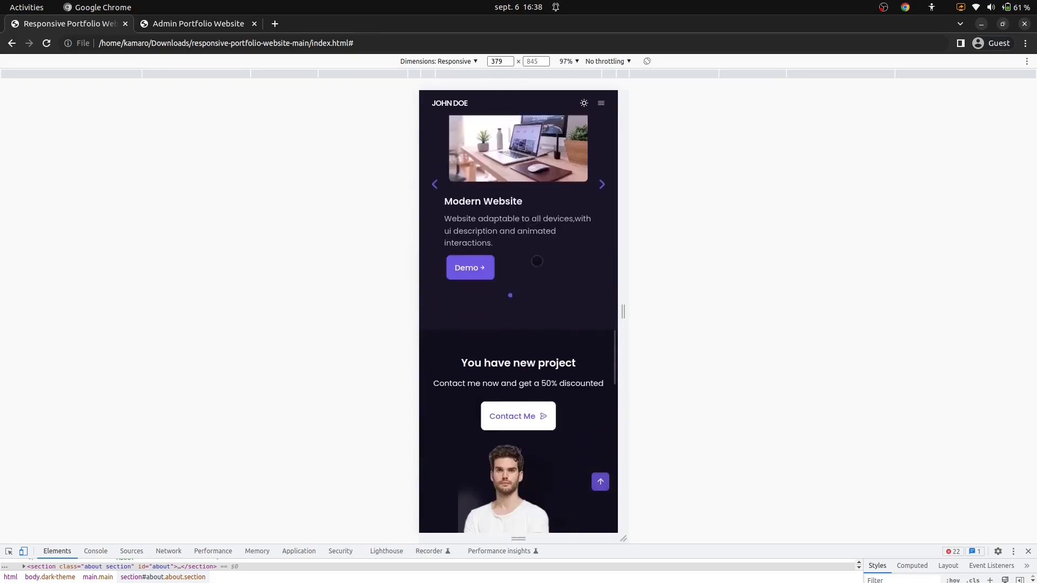
{"action": "scroll", "scroll_direction": "down", "scroll_amount": 3}
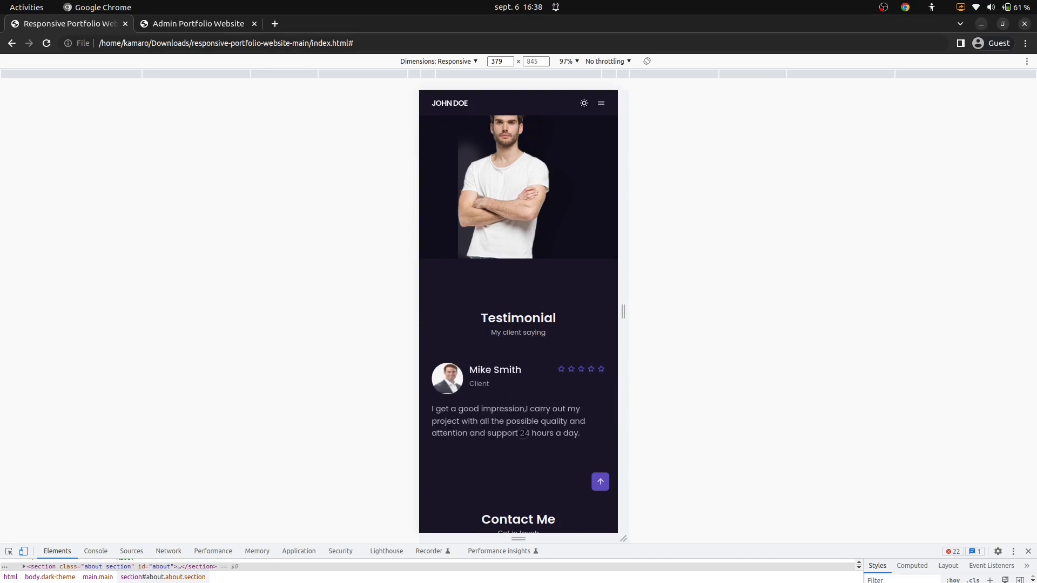
{"action": "scroll", "scroll_direction": "down", "scroll_amount": 3}
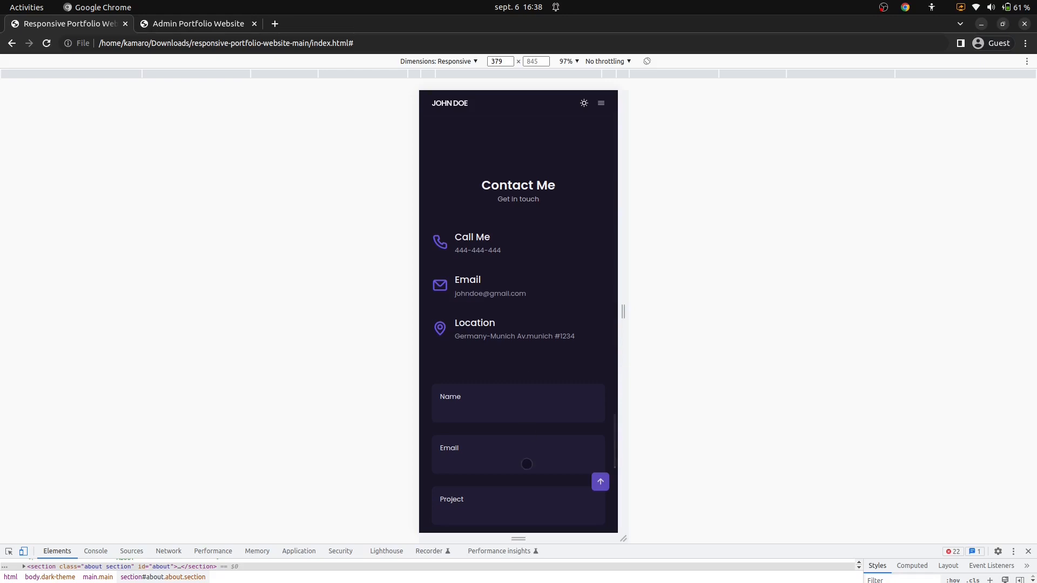
{"action": "scroll", "scroll_direction": "down", "scroll_amount": 3}
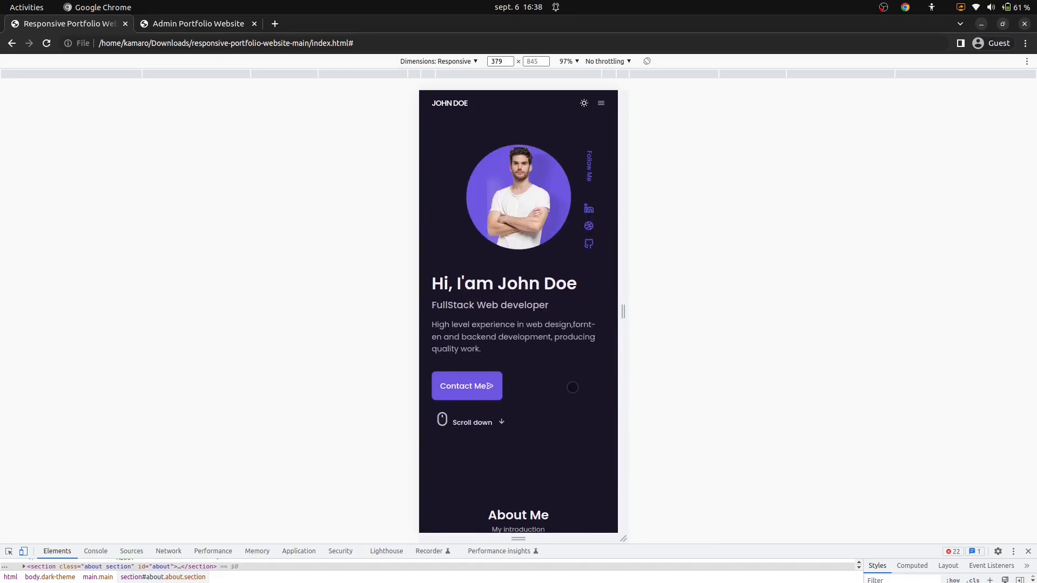
{"action": "mouse_move", "coordinate": [581, 162]}
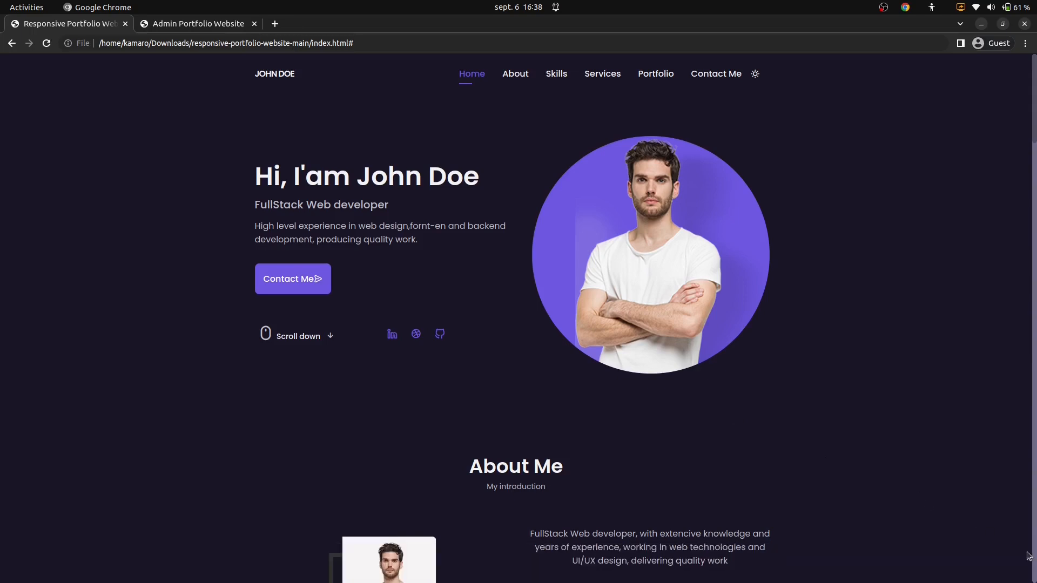
Step: Restore the light theme on desktop, then bring up the Admin Portfolio Website dashboard tab
{"action": "left_click", "coordinate": [754, 73]}
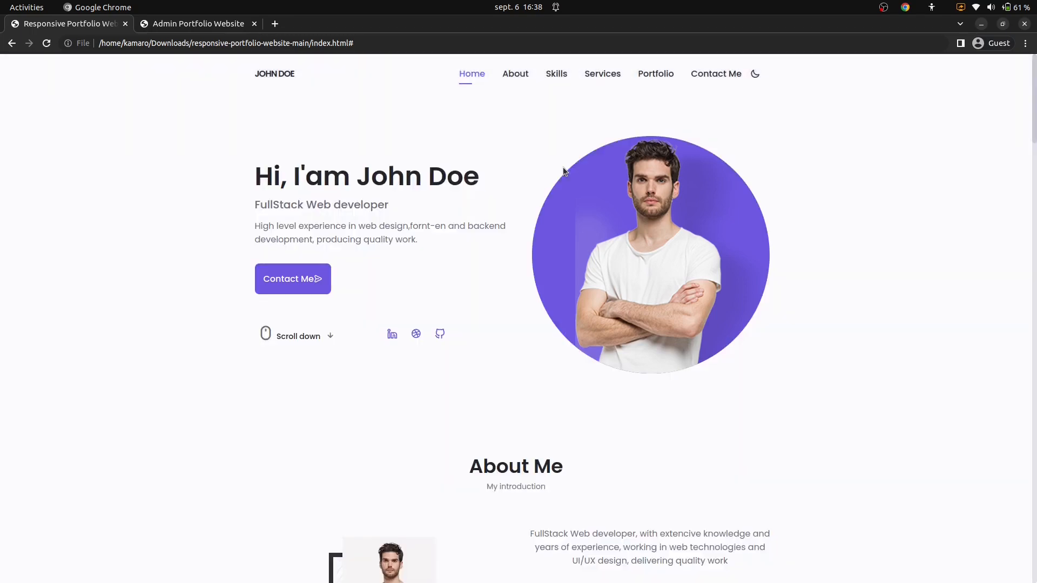
{"action": "left_click", "coordinate": [199, 23]}
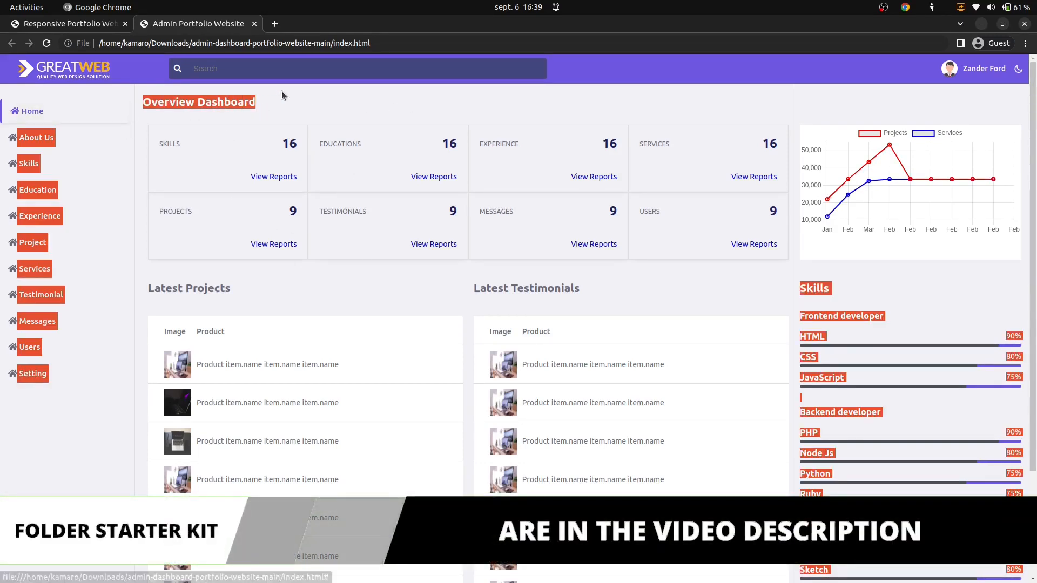
{"action": "mouse_move", "coordinate": [780, 163]}
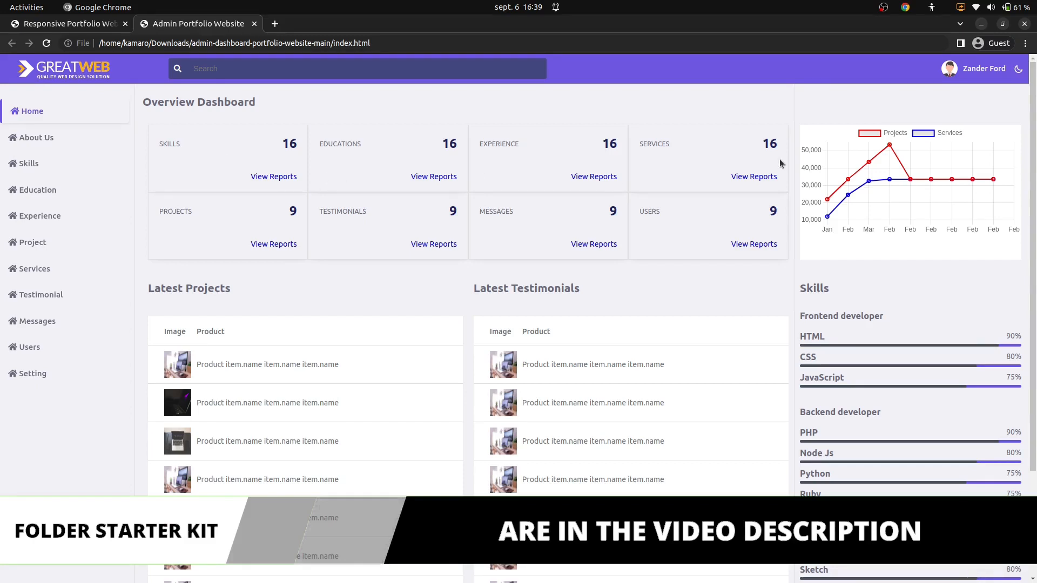
{"action": "scroll", "scroll_direction": "down", "scroll_amount": 3}
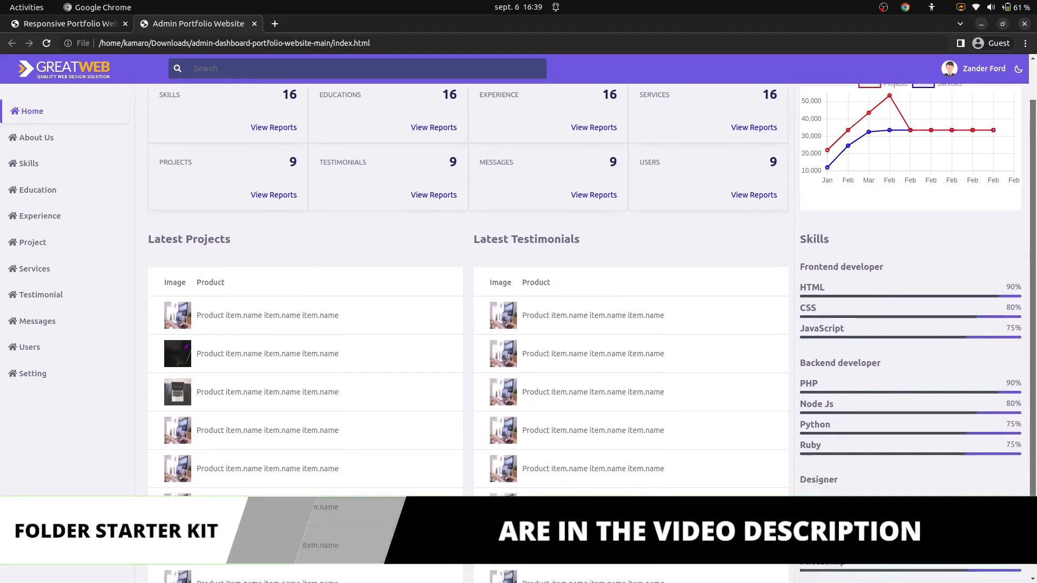
{"action": "scroll", "scroll_direction": "up", "scroll_amount": 3}
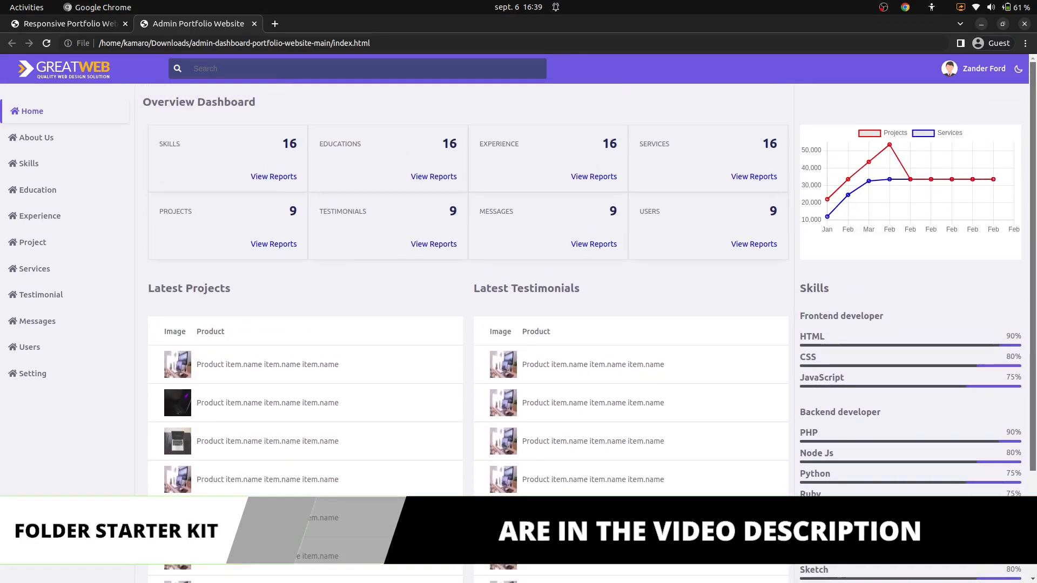
{"action": "mouse_move", "coordinate": [39, 321]}
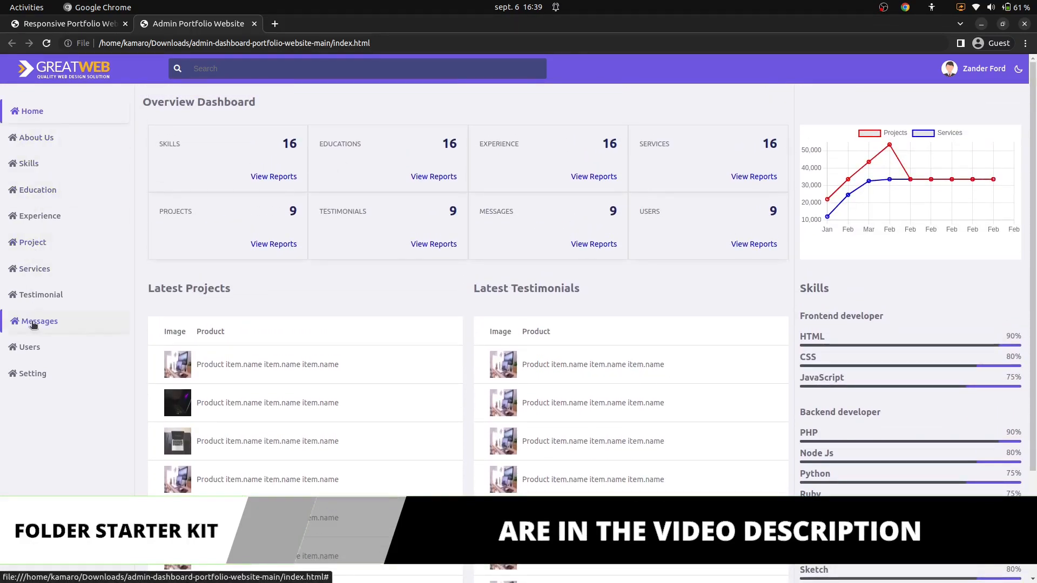
{"action": "mouse_move", "coordinate": [37, 137]}
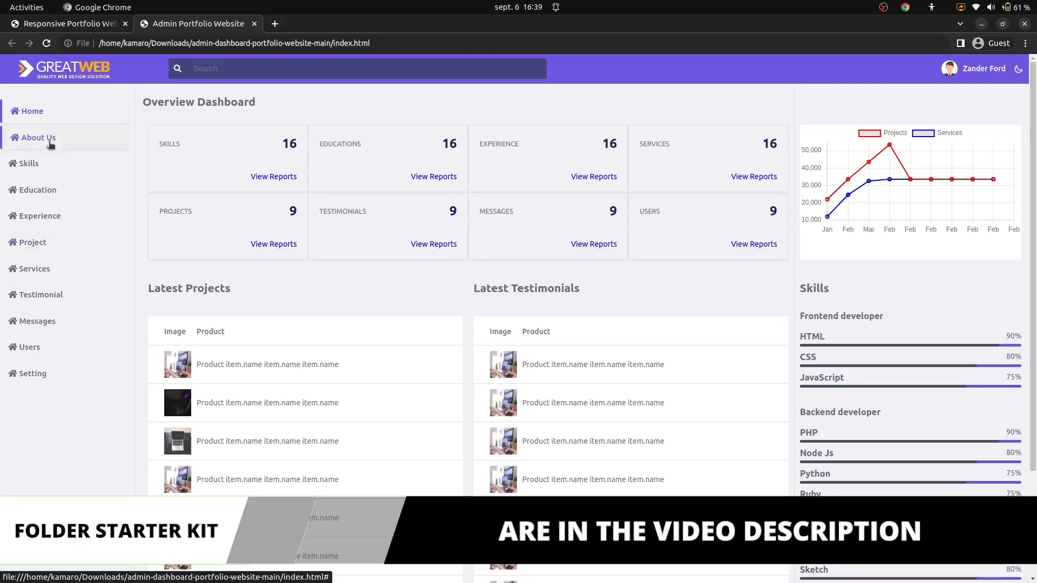